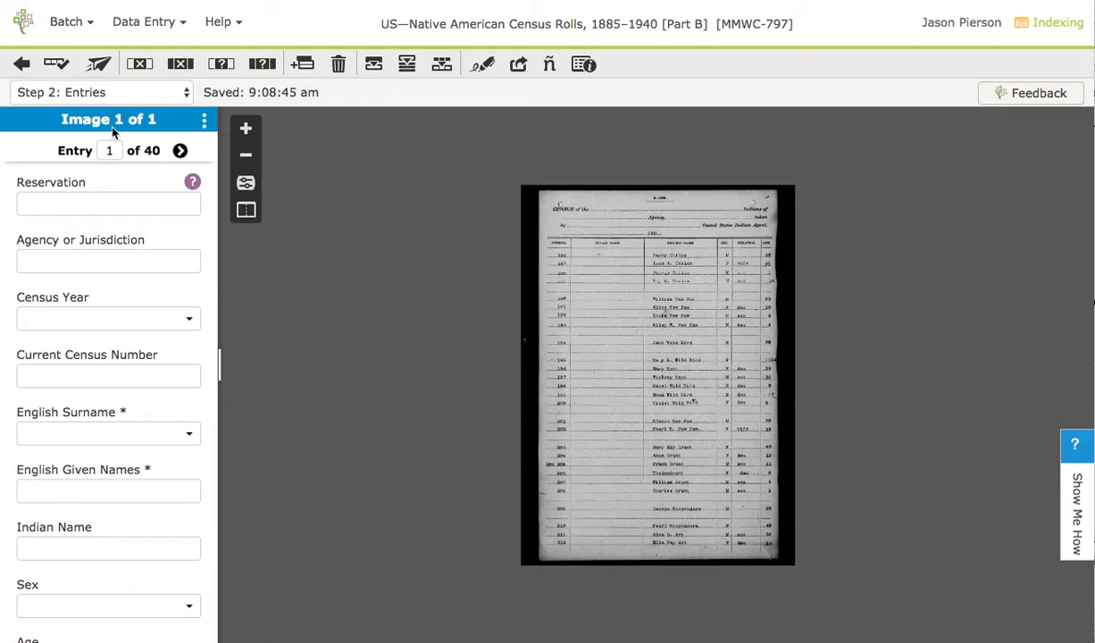
{"action": "mouse_move", "coordinate": [64, 161]}
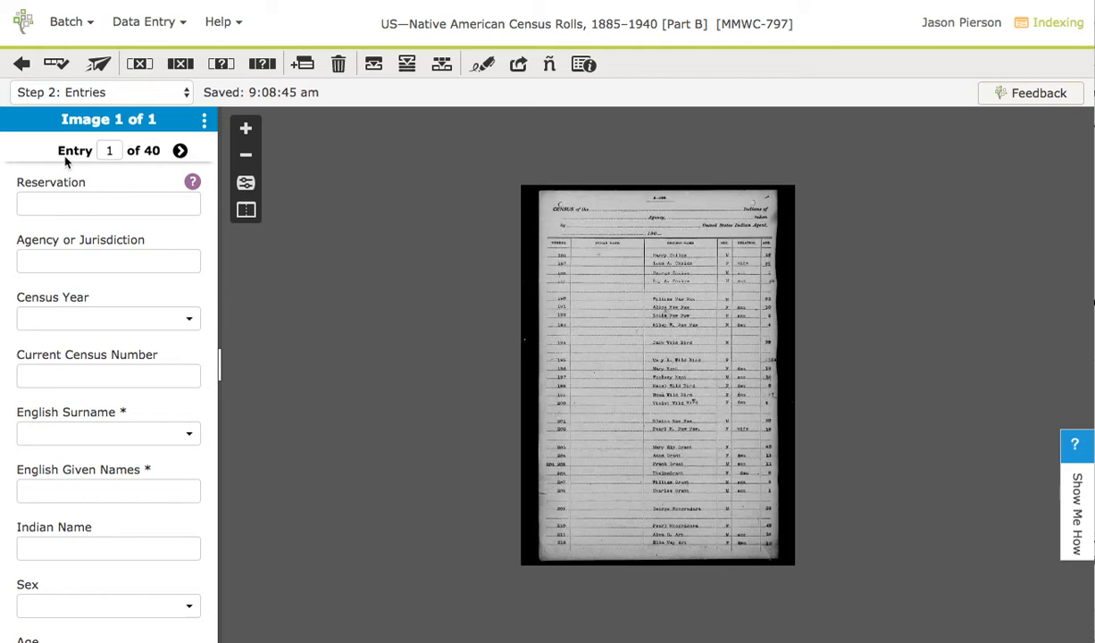
{"action": "mouse_move", "coordinate": [155, 163]}
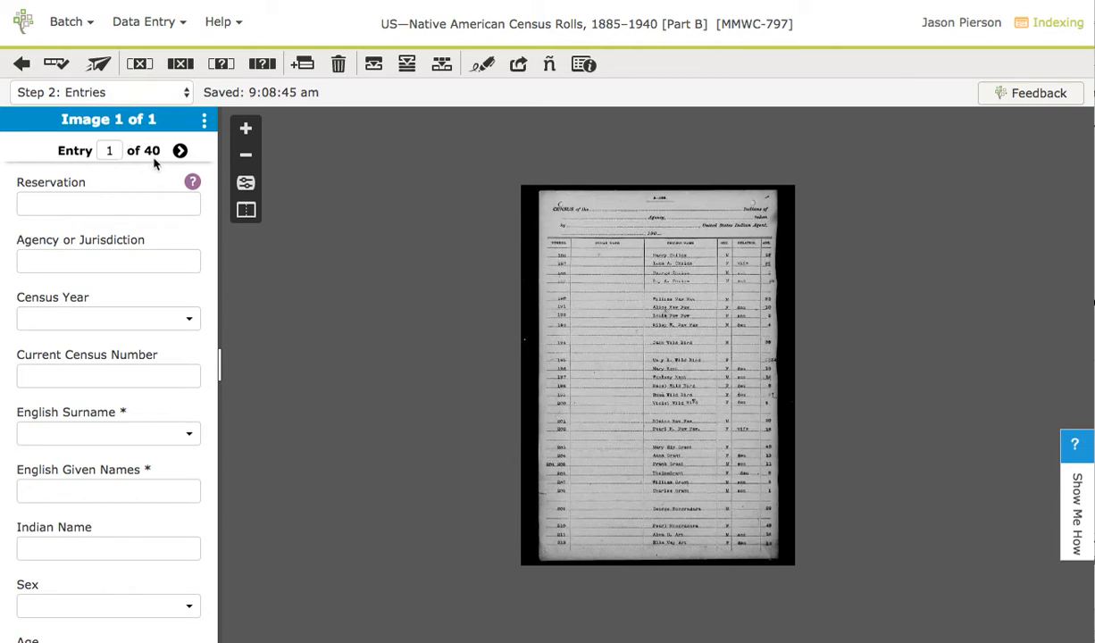
{"action": "mouse_move", "coordinate": [116, 163]}
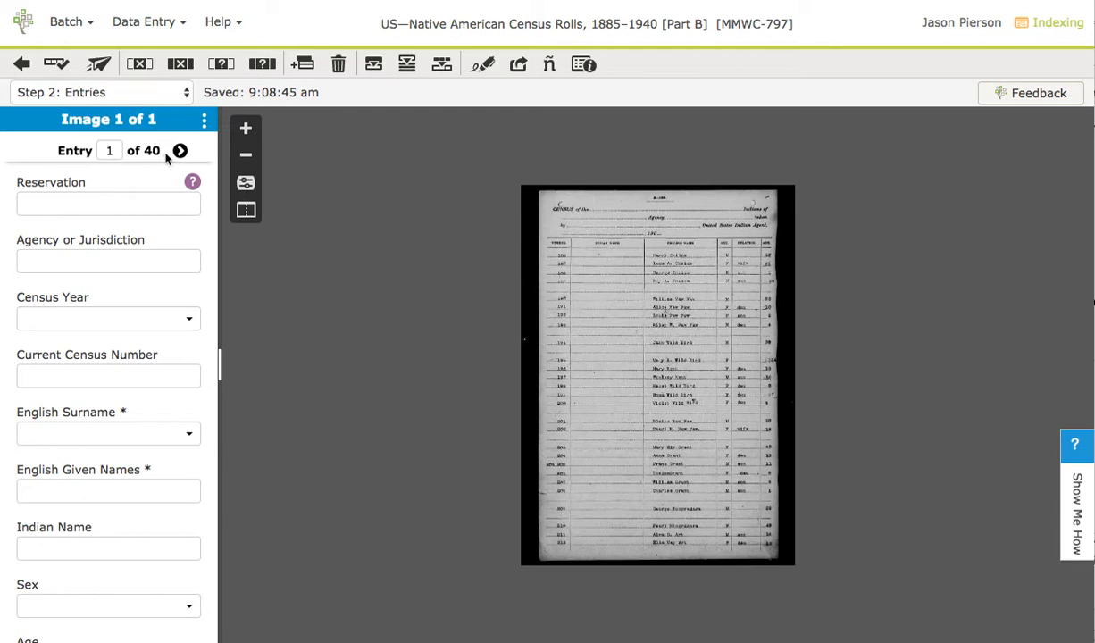
{"action": "mouse_move", "coordinate": [159, 157]}
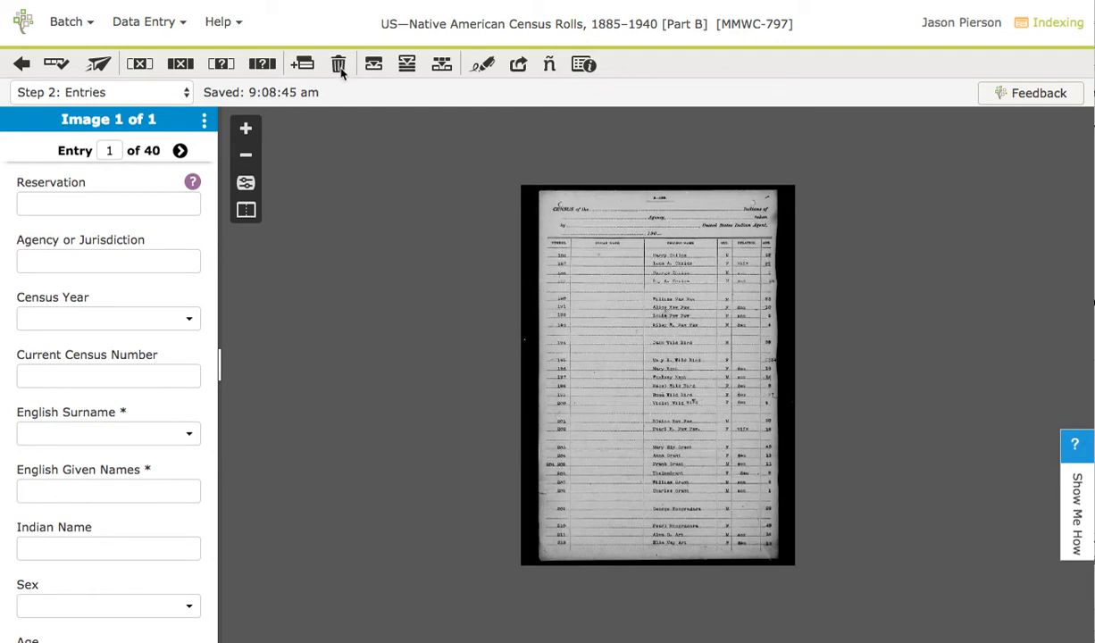
Step: Delete all blank entries, leaving one entry, and zoom in on the census roll image
{"action": "left_click", "coordinate": [338, 64]}
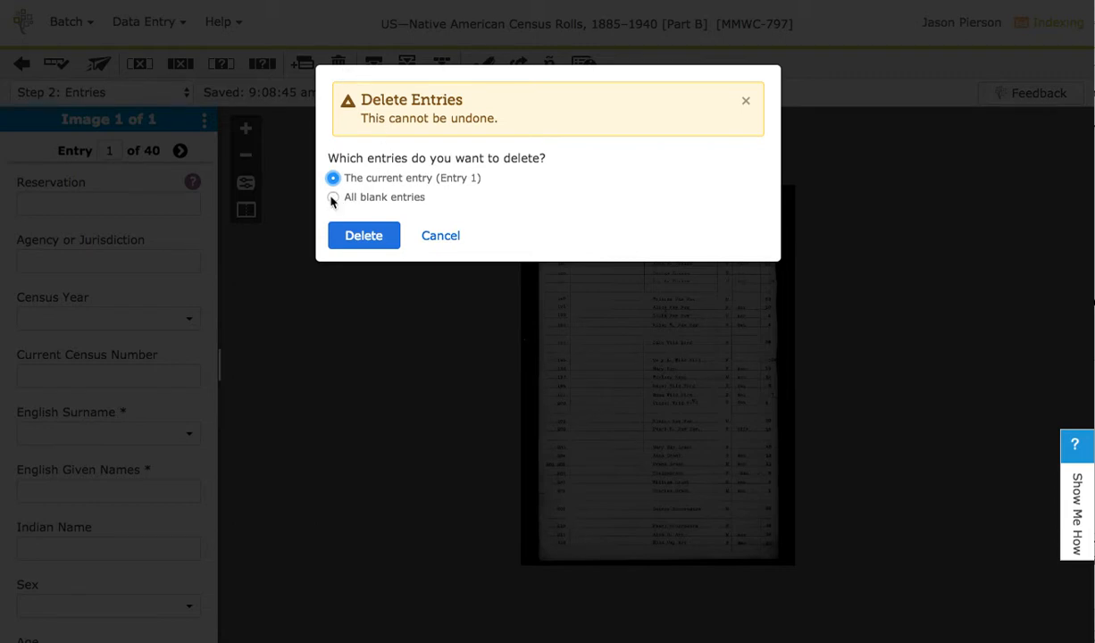
{"action": "left_click", "coordinate": [363, 235]}
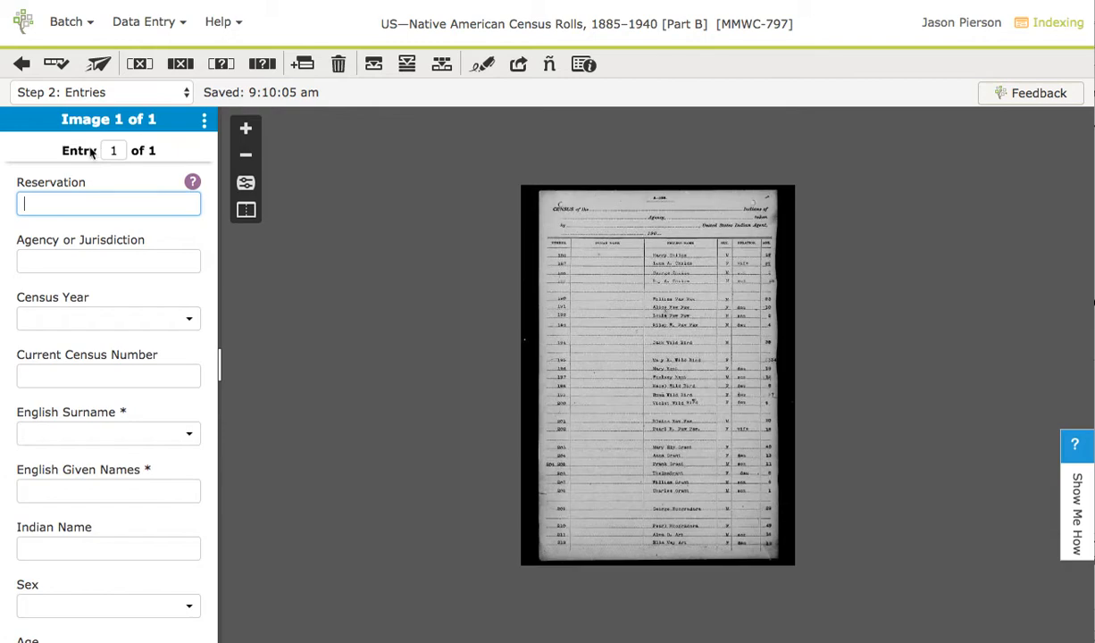
{"action": "mouse_move", "coordinate": [343, 197]}
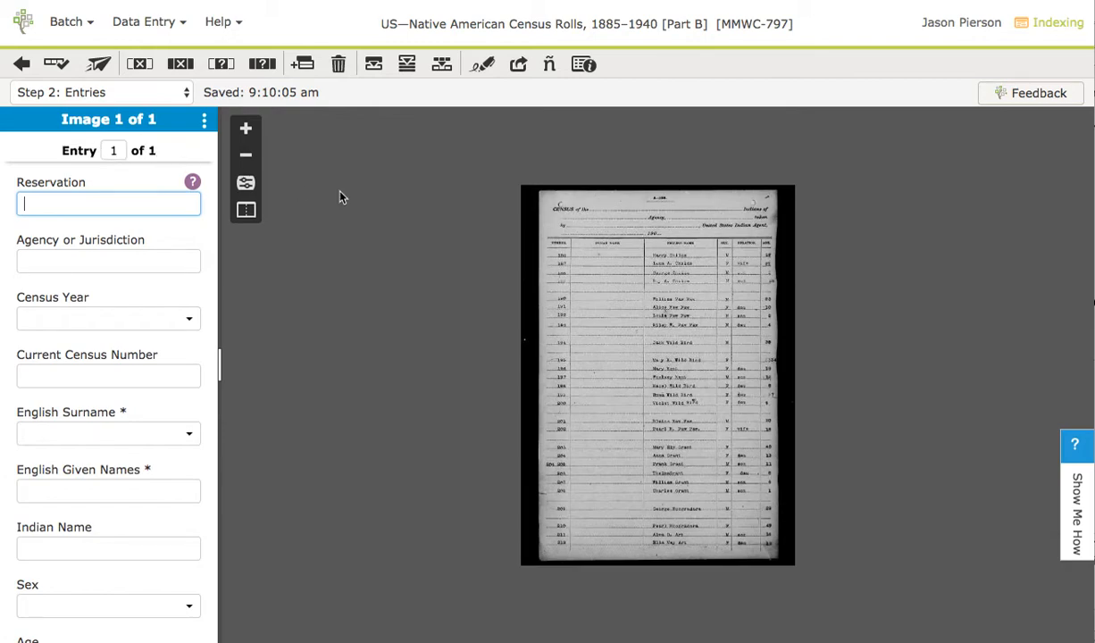
{"action": "left_click", "coordinate": [246, 127]}
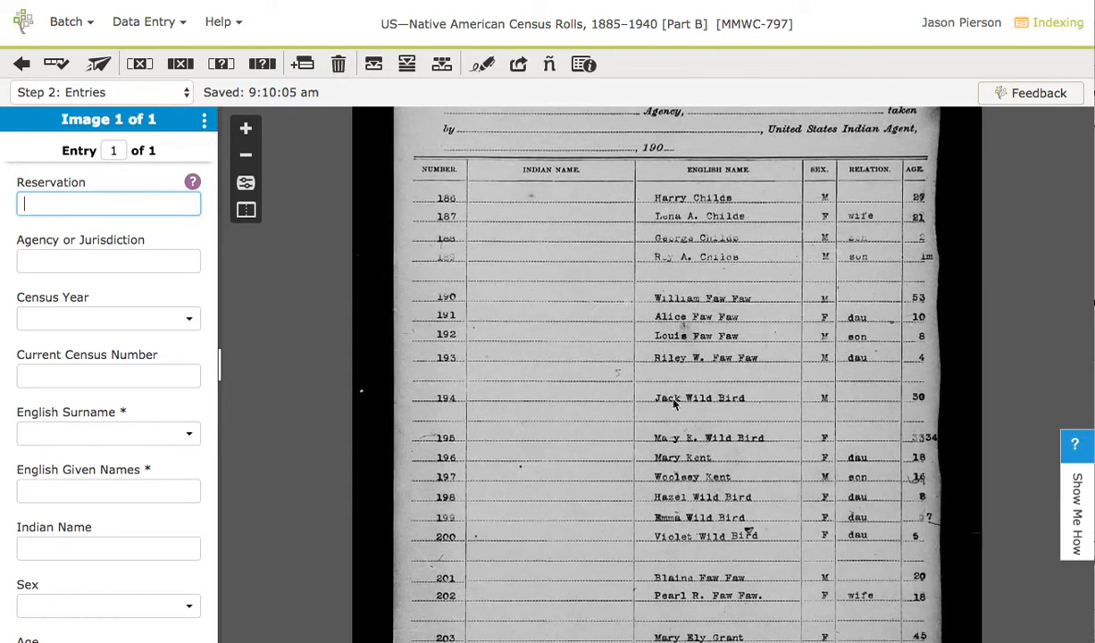
{"action": "scroll", "scroll_direction": "down", "scroll_amount": 3}
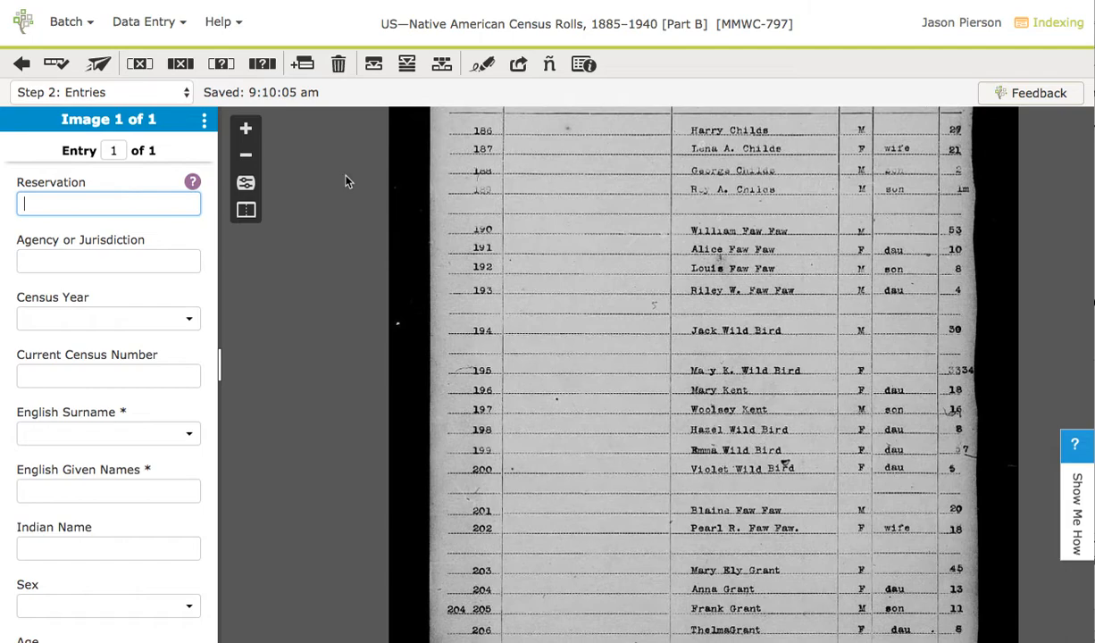
Step: Add 35 entries after the last entry using Add Multiple Entries
{"action": "left_click", "coordinate": [302, 63]}
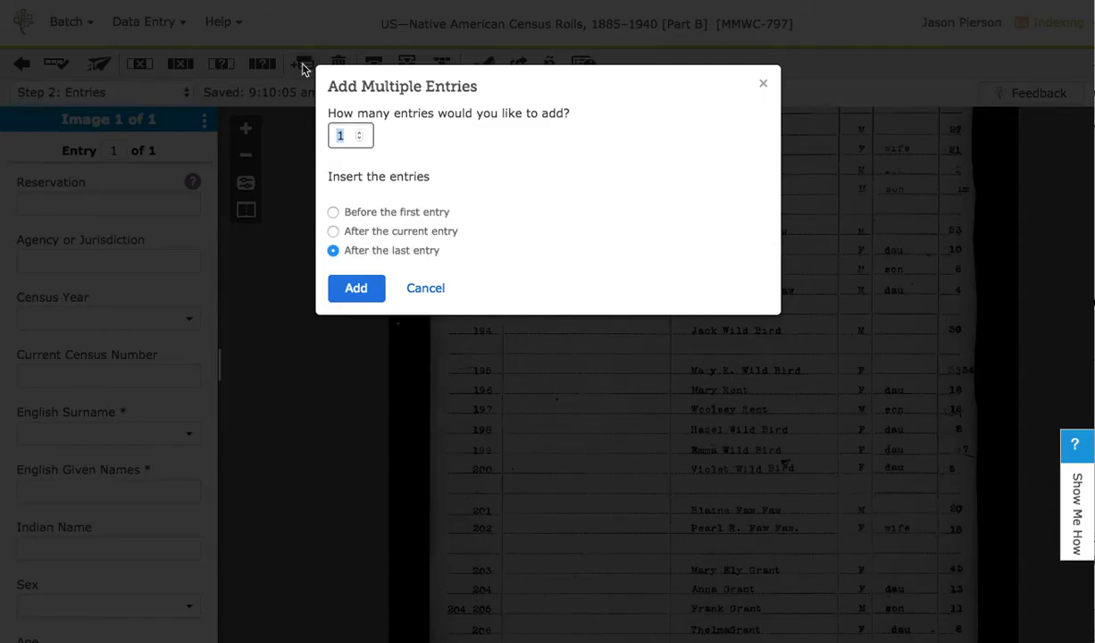
{"action": "type", "text": "35"}
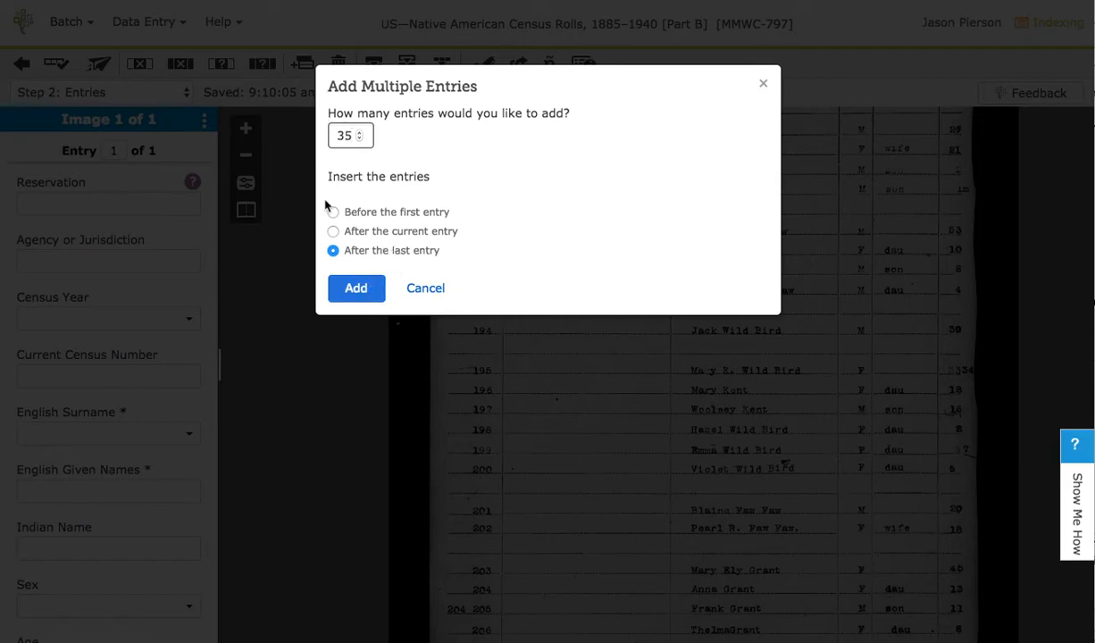
{"action": "mouse_move", "coordinate": [366, 231]}
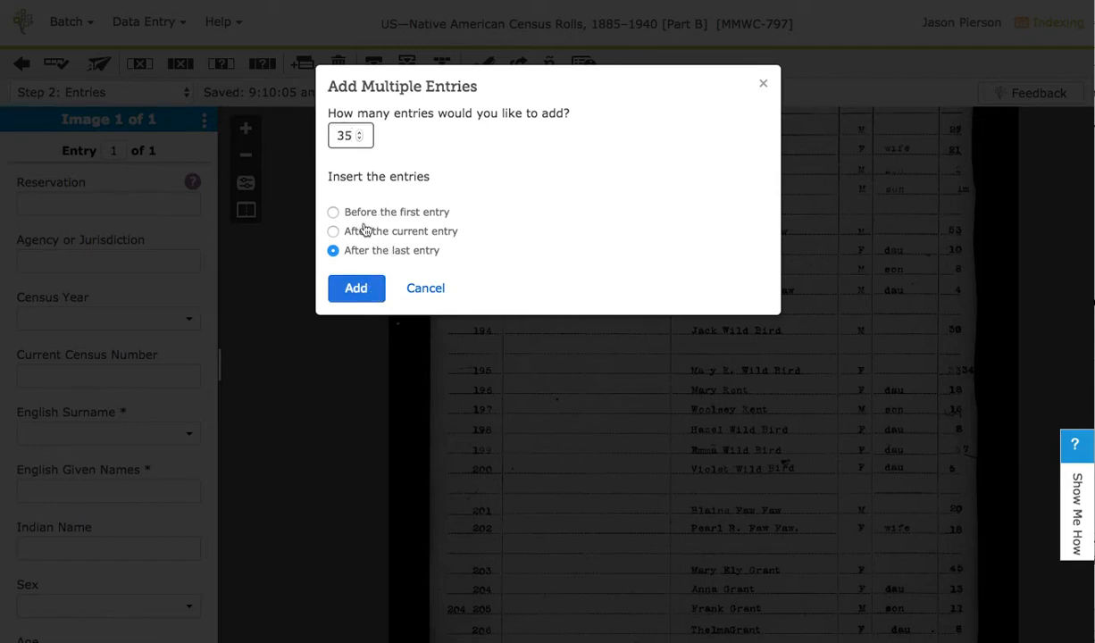
{"action": "left_click", "coordinate": [355, 288]}
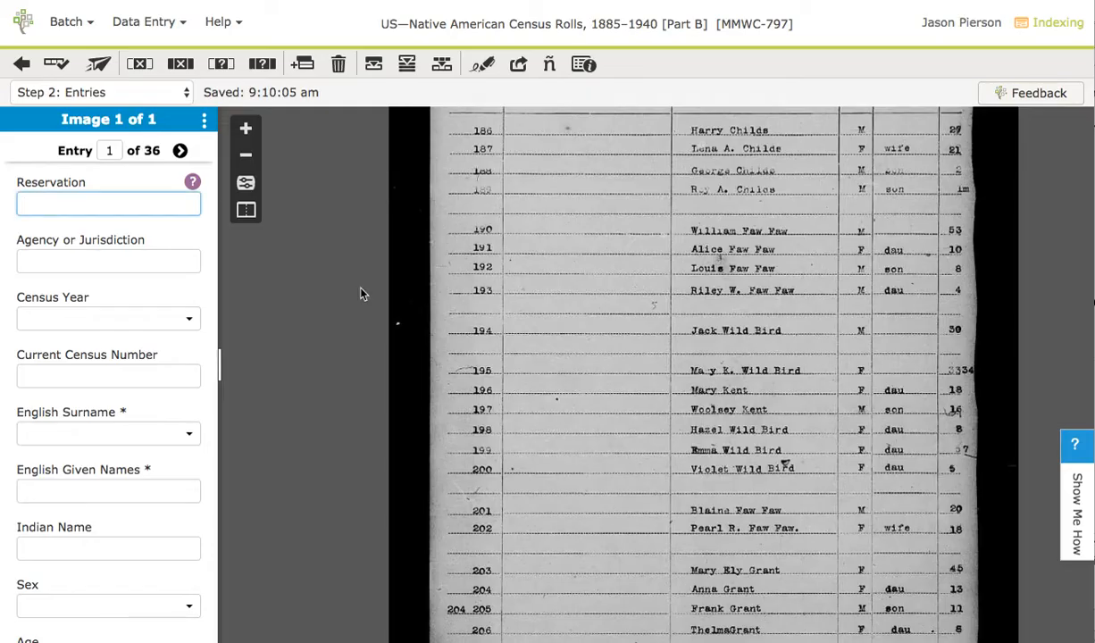
{"action": "mouse_move", "coordinate": [139, 165]}
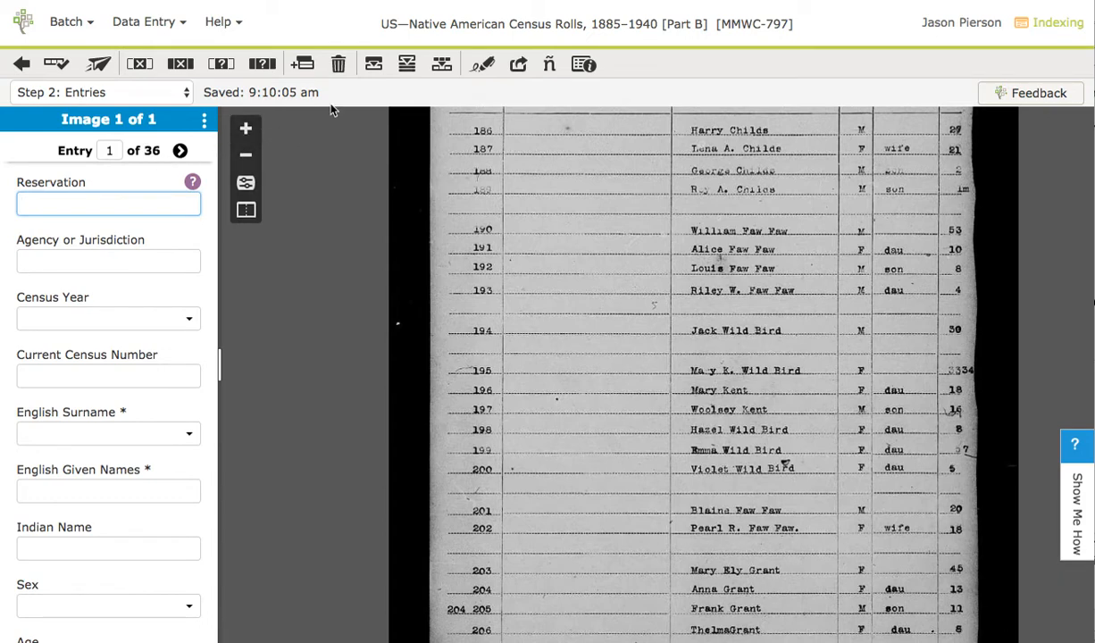
{"action": "mouse_move", "coordinate": [362, 92]}
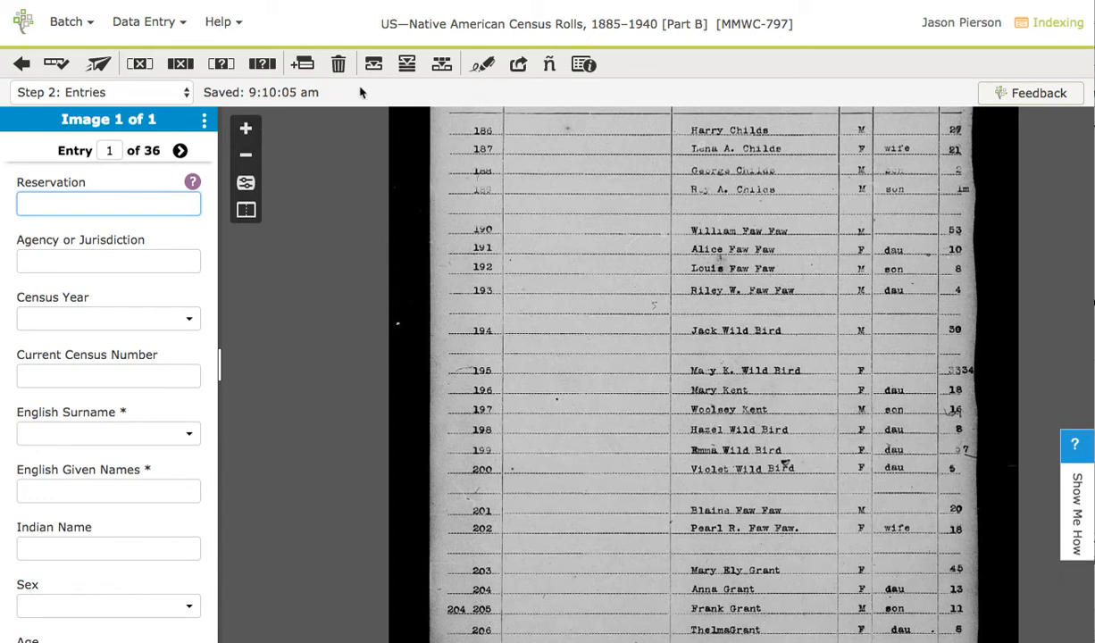
Step: Delete all blank entries again, then add 34 entries after the last one
{"action": "left_click", "coordinate": [337, 63]}
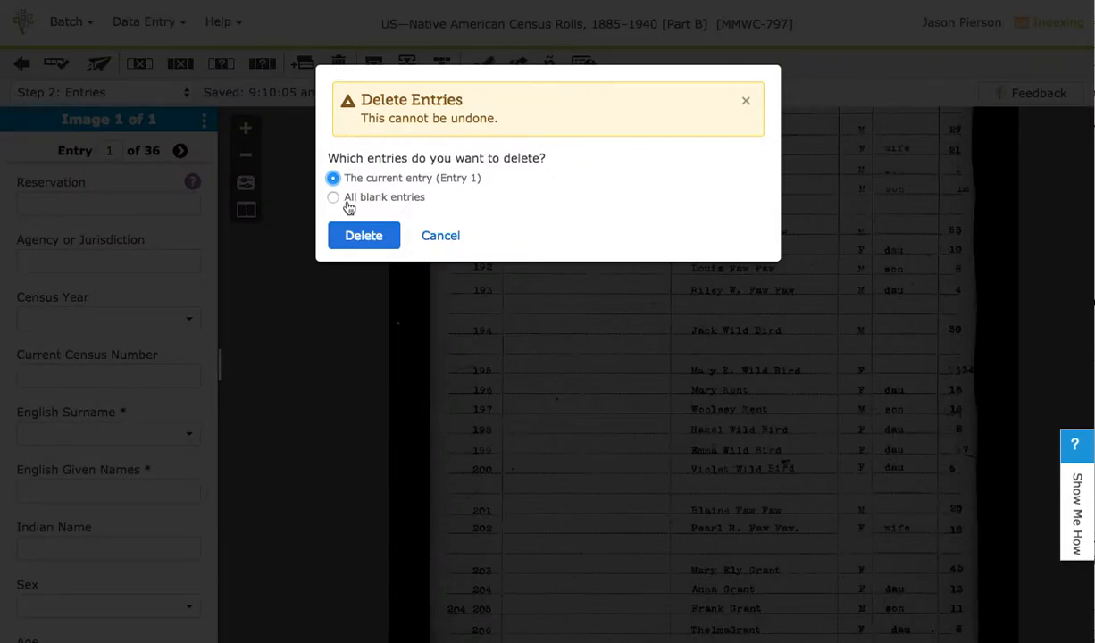
{"action": "left_click", "coordinate": [364, 235]}
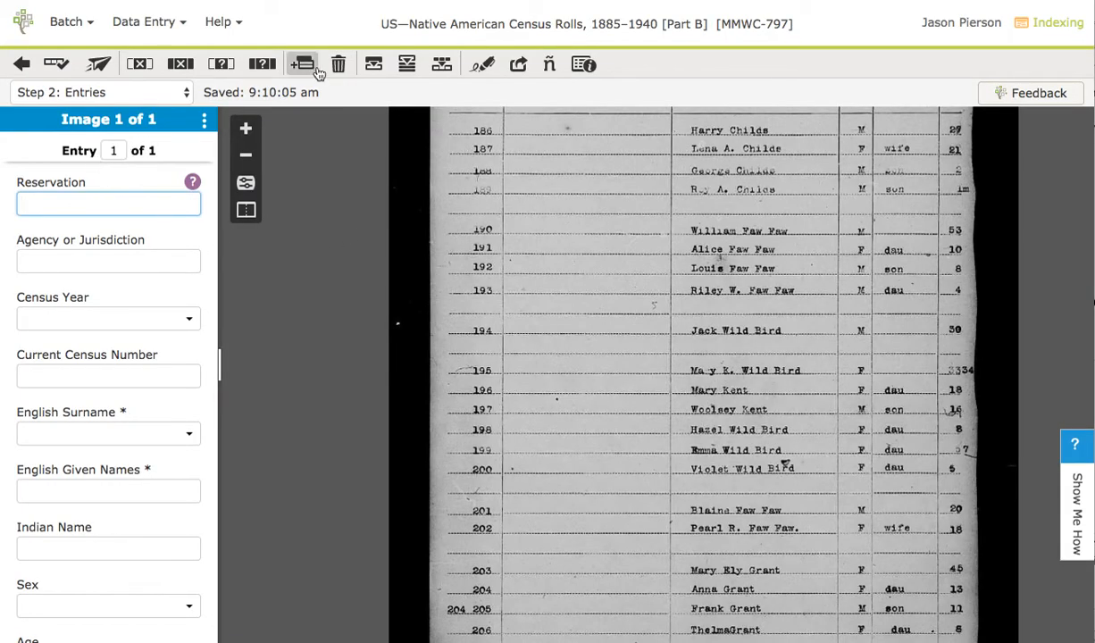
{"action": "left_click", "coordinate": [300, 63]}
{"action": "type", "text": "34"}
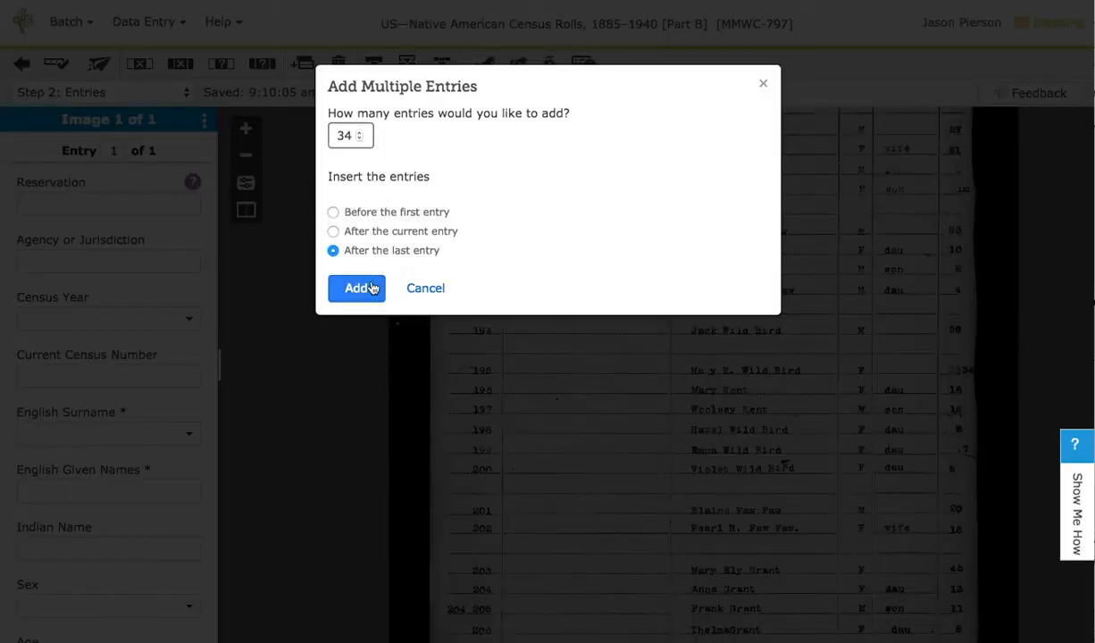
{"action": "left_click", "coordinate": [357, 287]}
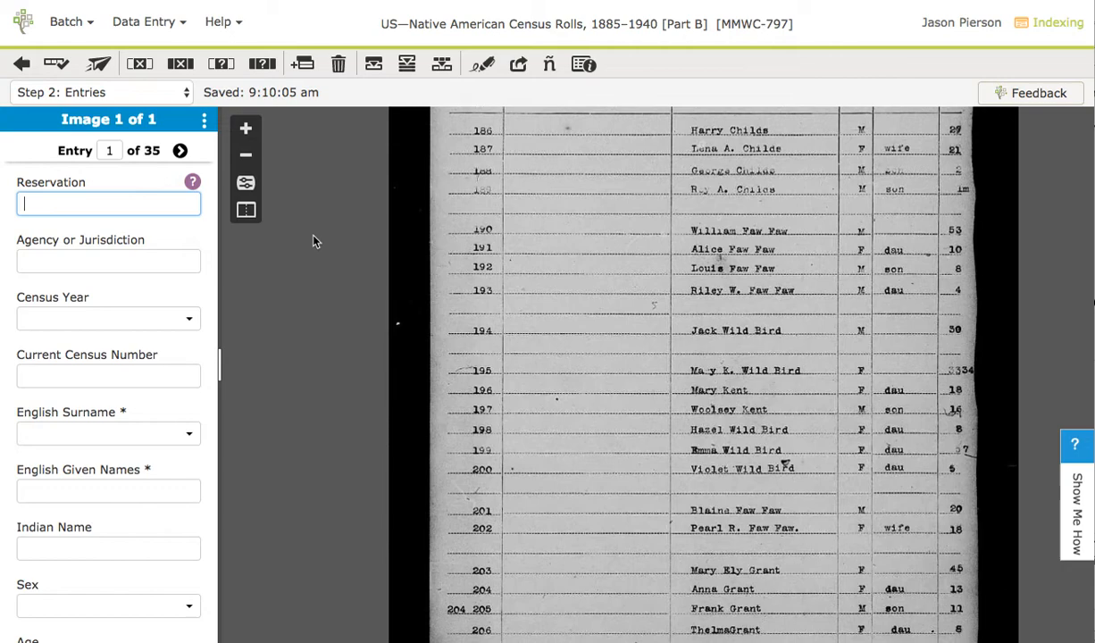
{"action": "mouse_move", "coordinate": [148, 289]}
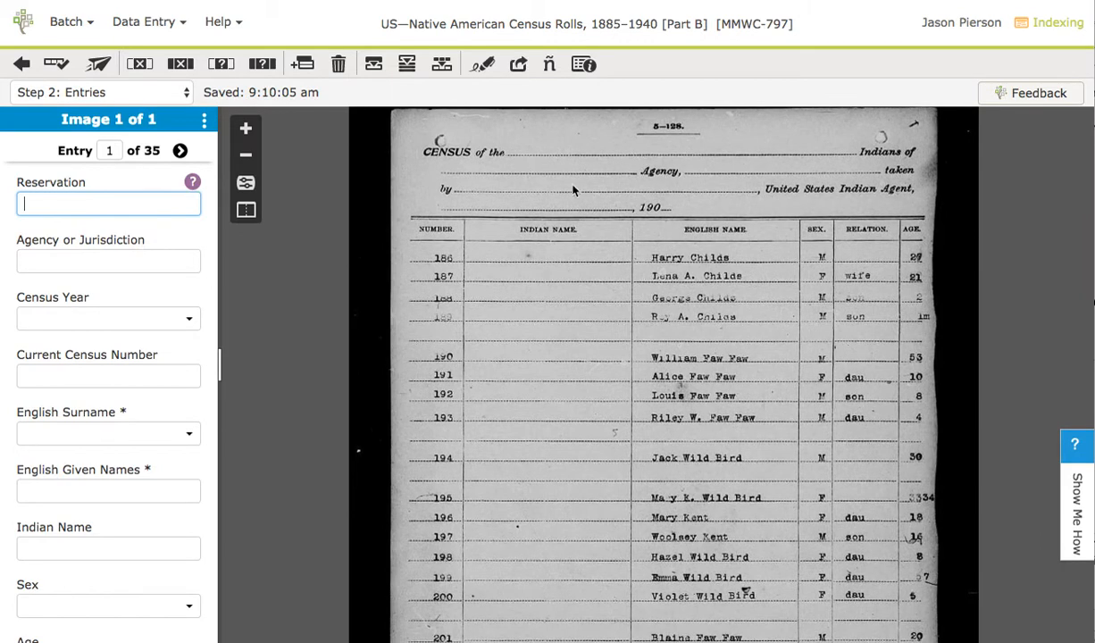
{"action": "mouse_move", "coordinate": [318, 199]}
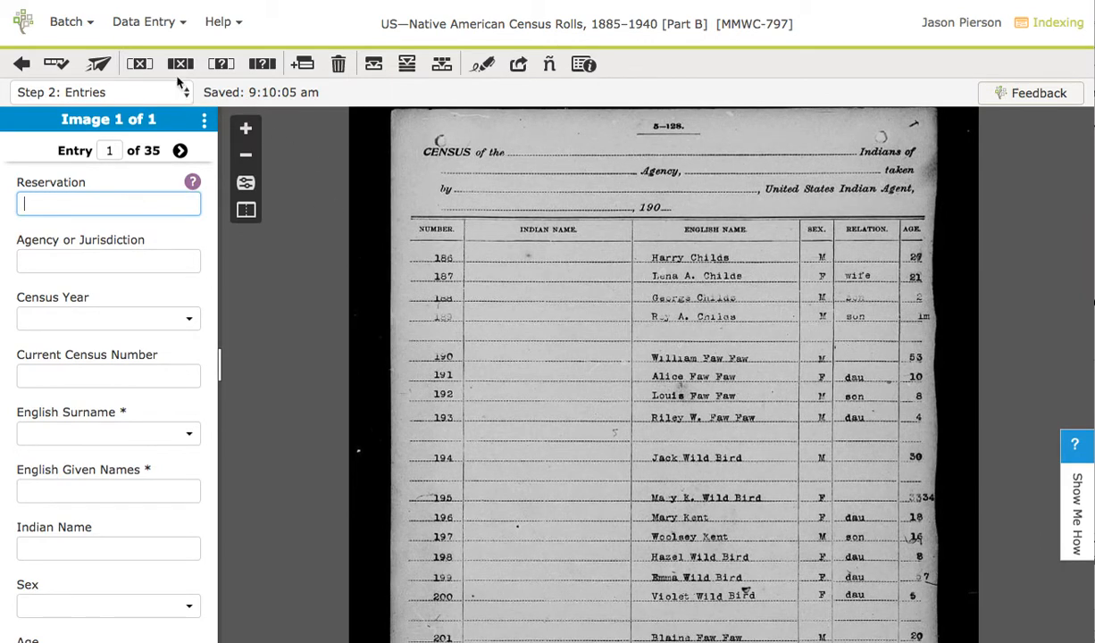
Step: Switch the Data Entry layout to Table Entry
{"action": "left_click", "coordinate": [148, 21]}
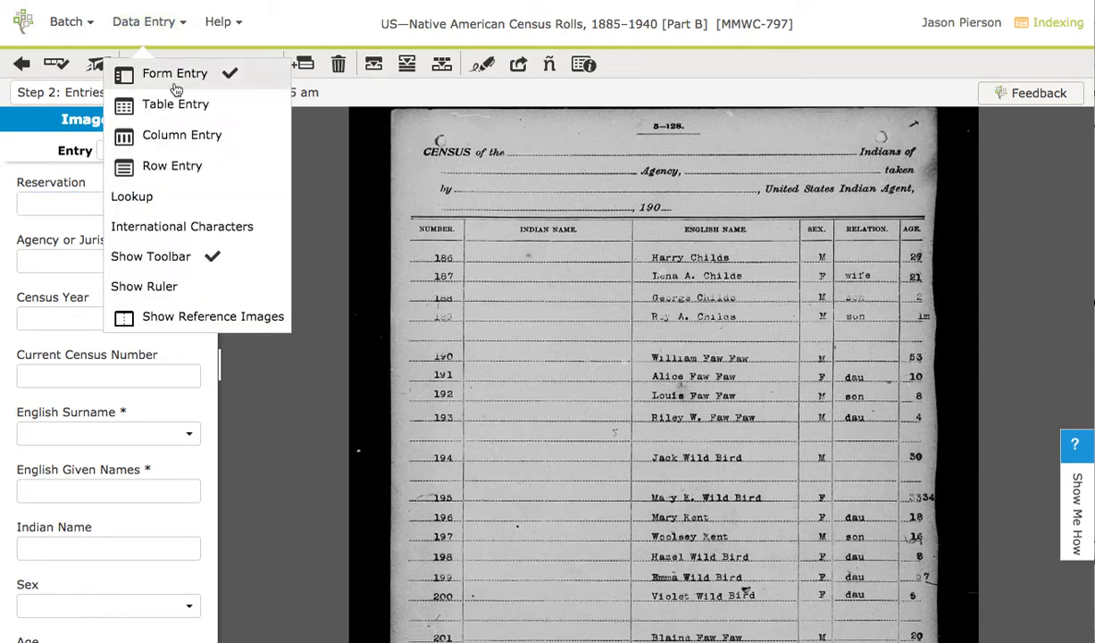
{"action": "mouse_move", "coordinate": [174, 104]}
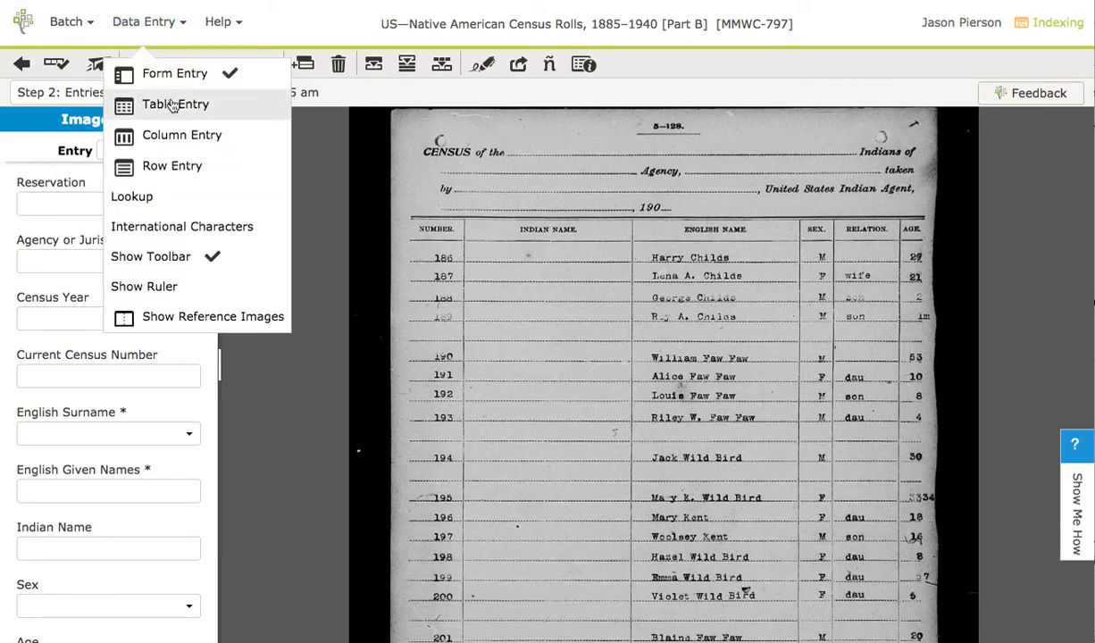
{"action": "left_click", "coordinate": [175, 103]}
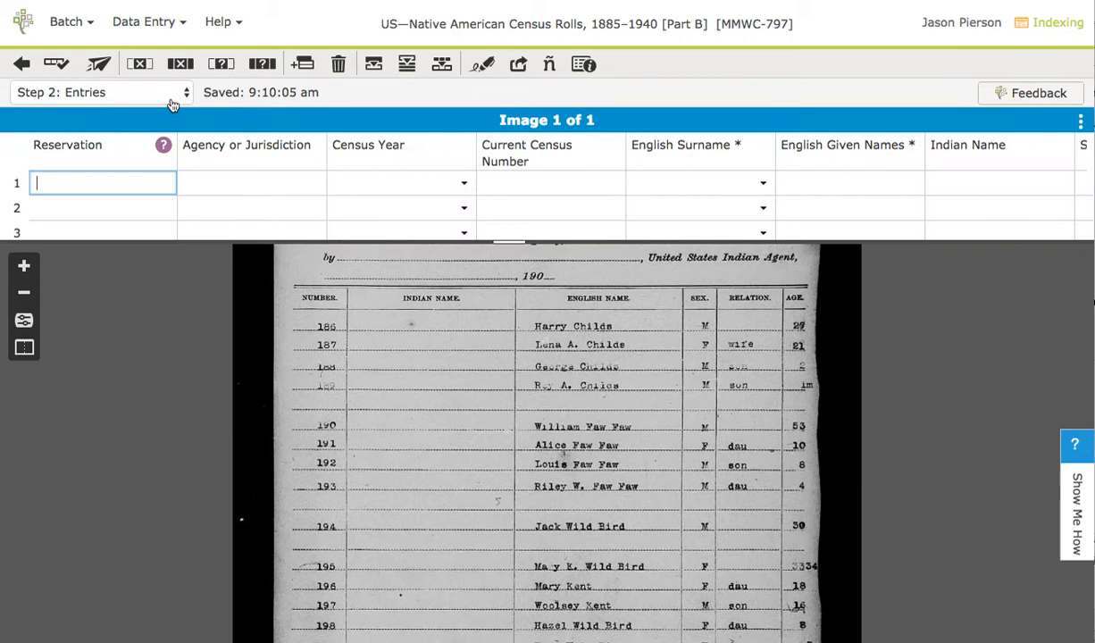
{"action": "mouse_move", "coordinate": [271, 118]}
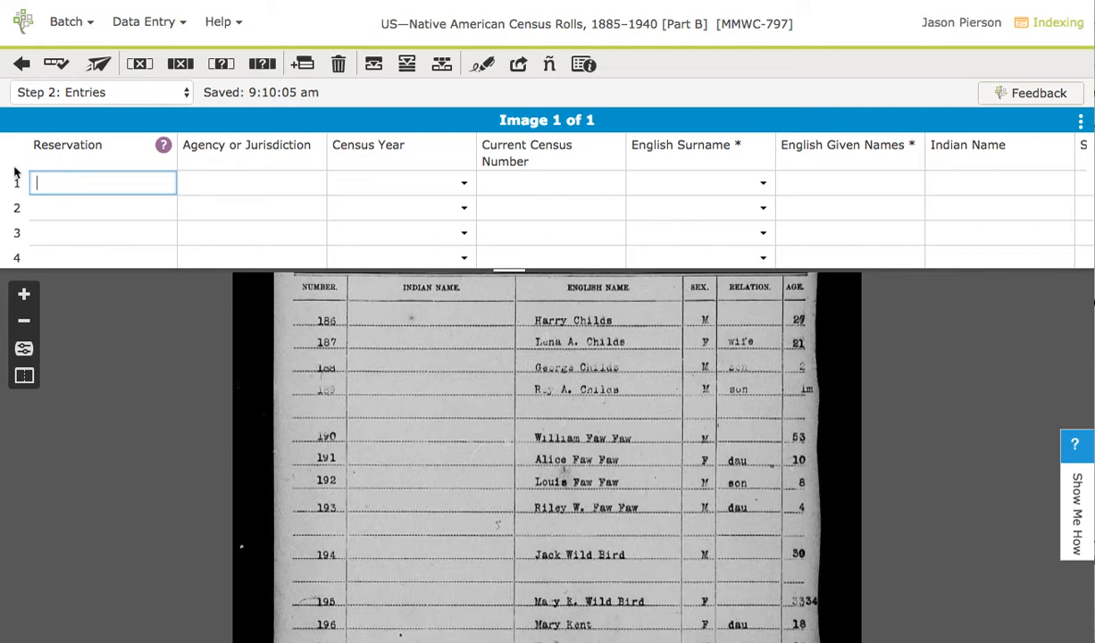
Step: Enter 'Big Pine Reservation' in row 1 and copy it down to all rows
{"action": "type", "text": "Big Pine Reservation"}
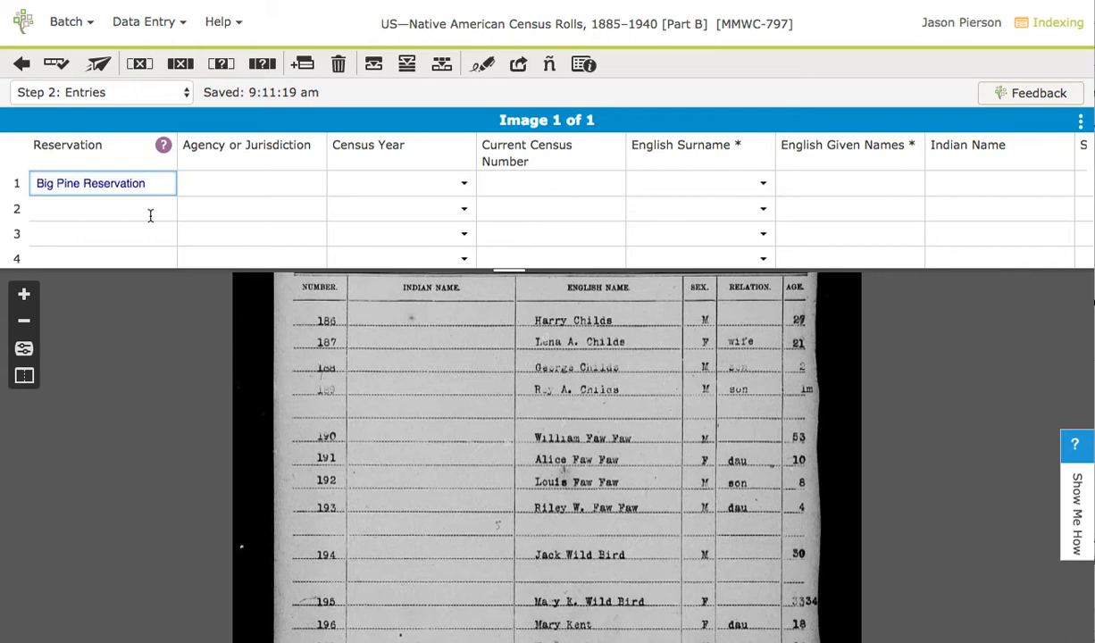
{"action": "mouse_move", "coordinate": [554, 460]}
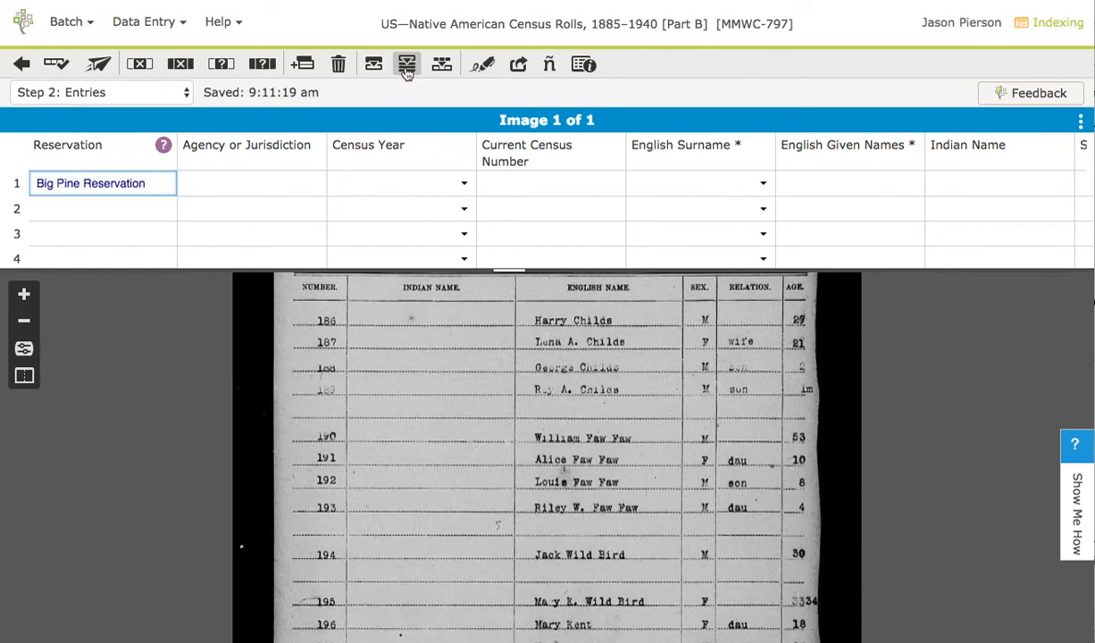
{"action": "mouse_move", "coordinate": [408, 64]}
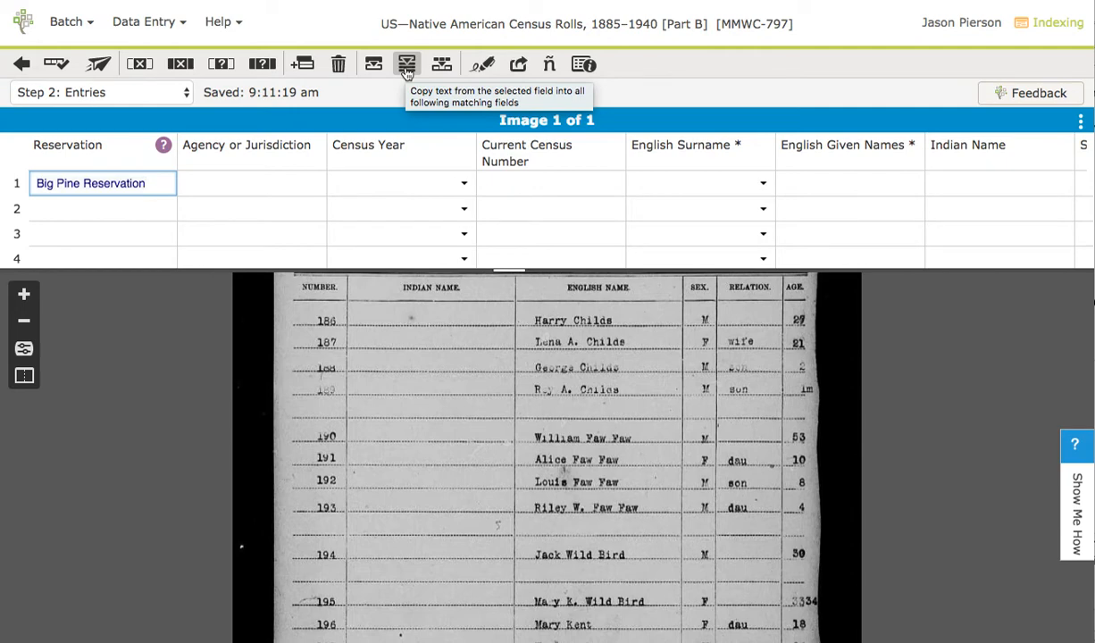
{"action": "left_click", "coordinate": [406, 64]}
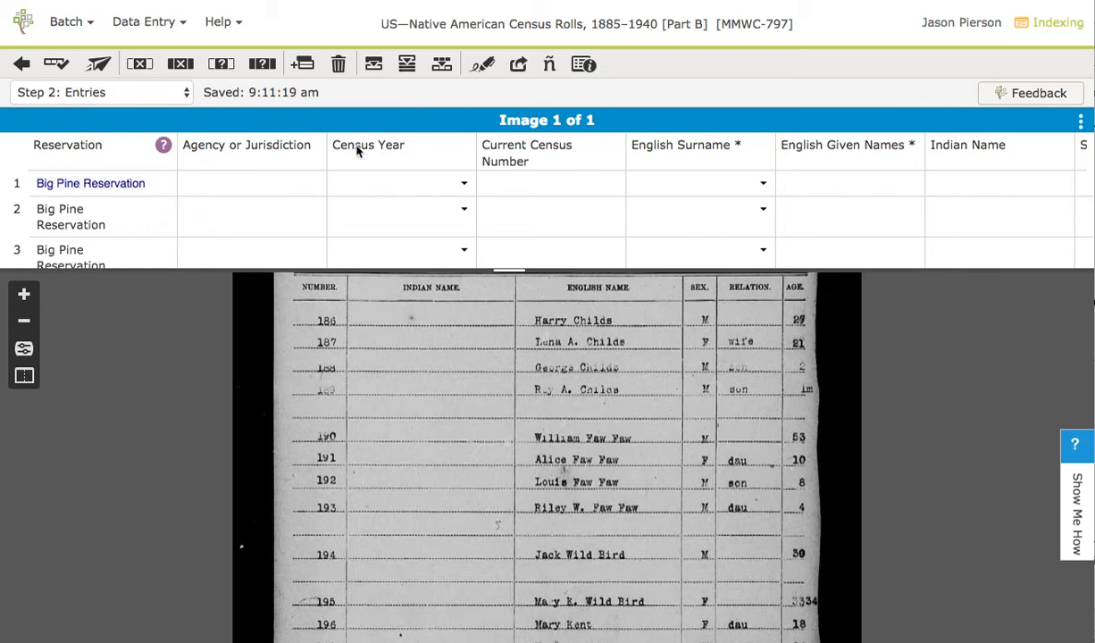
{"action": "scroll", "scroll_direction": "down", "scroll_amount": 3}
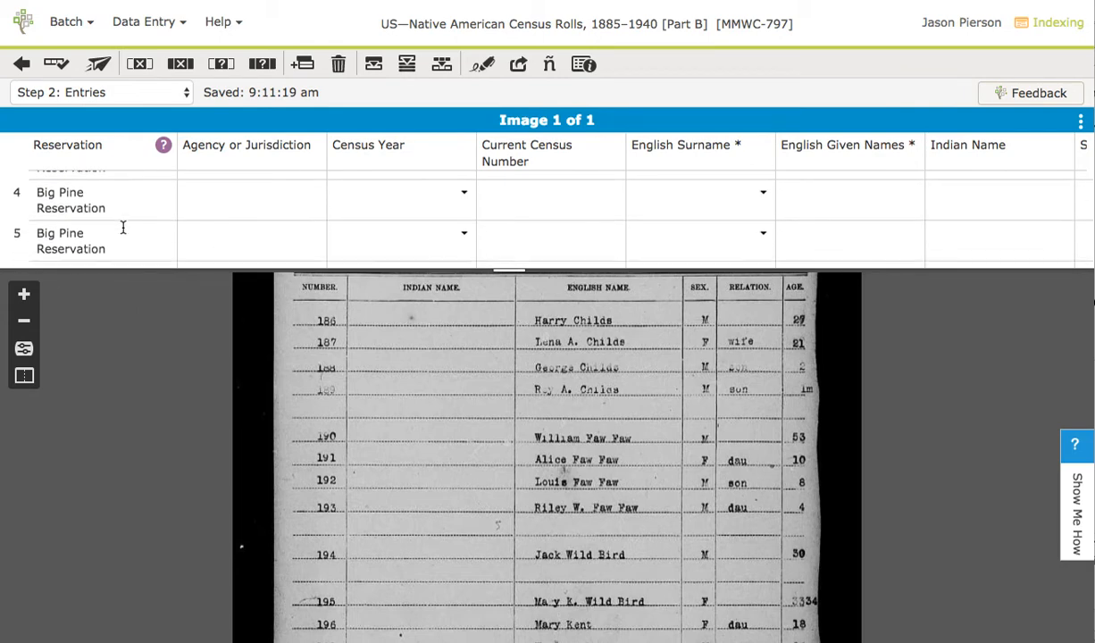
{"action": "scroll", "scroll_direction": "down", "scroll_amount": 3}
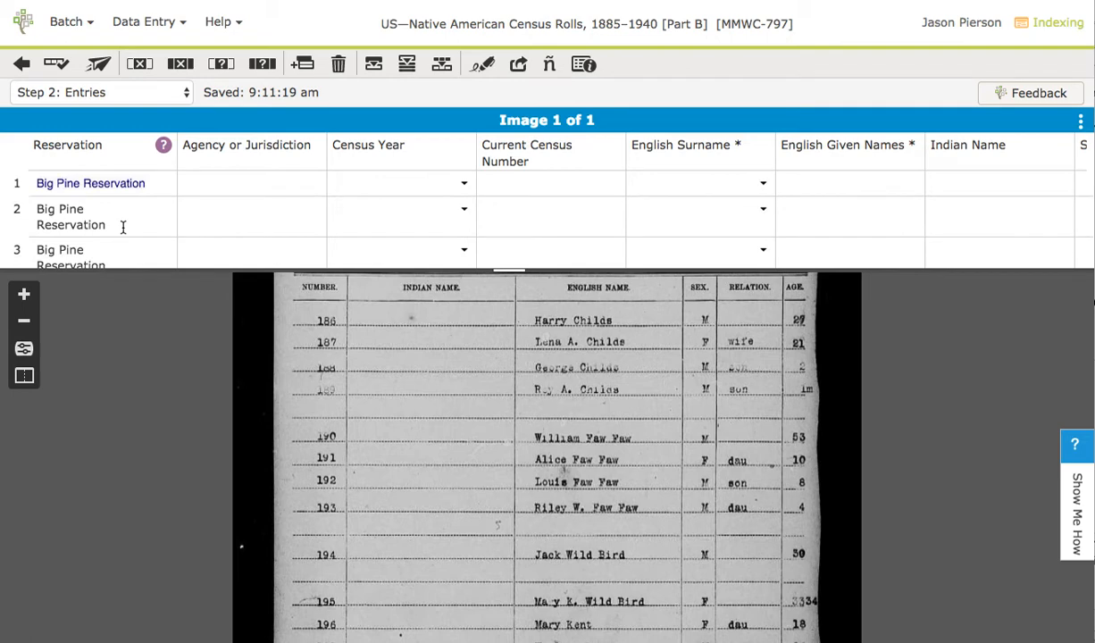
Step: Enter Agency 'Dept Of The Interior' and Census Year 1906 in the first record
{"action": "left_click", "coordinate": [251, 183]}
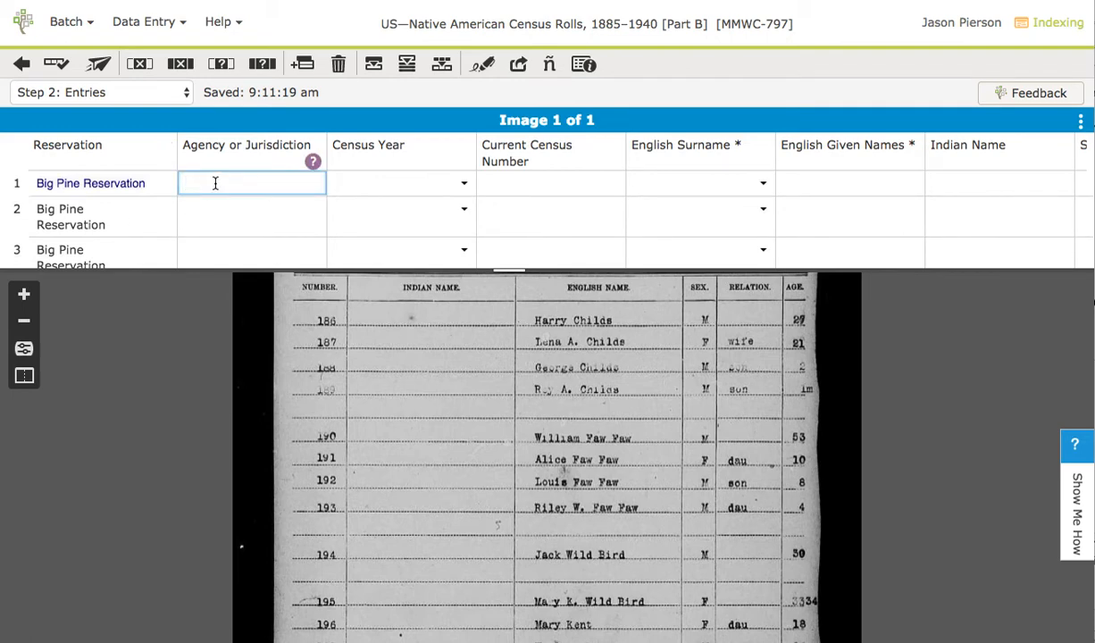
{"action": "type", "text": "Dept Of The Inter"}
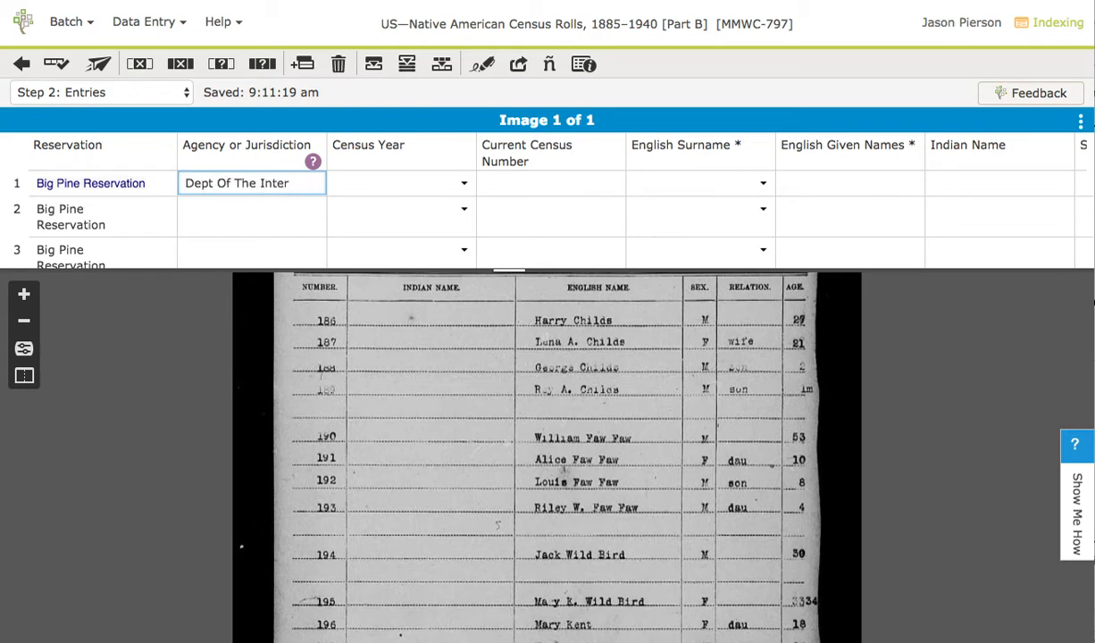
{"action": "type", "text": "ior"}
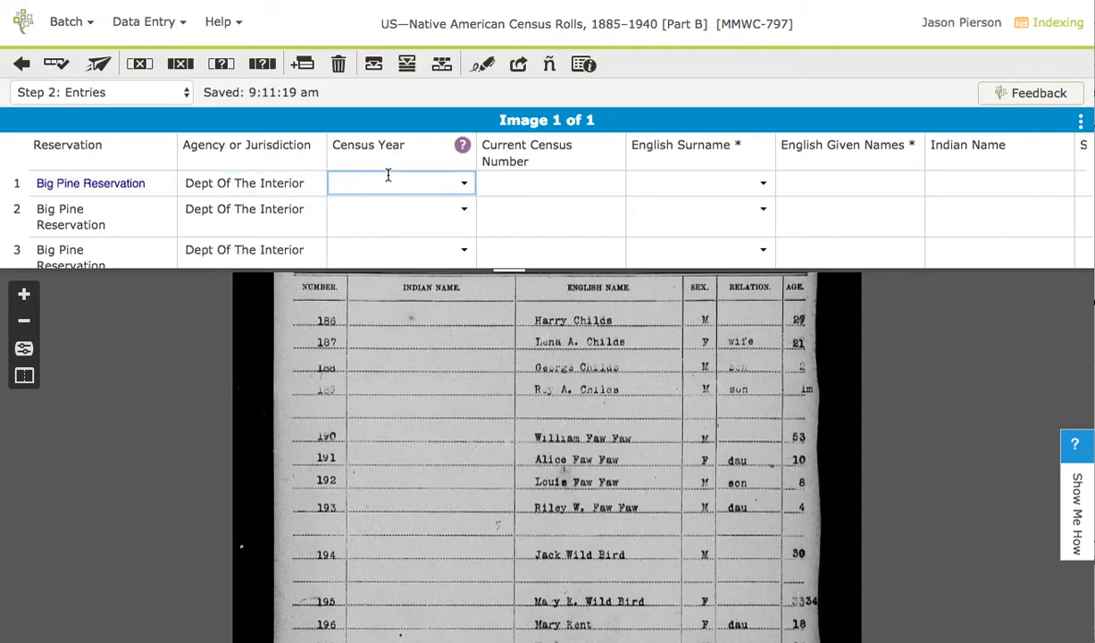
{"action": "type", "text": "1906"}
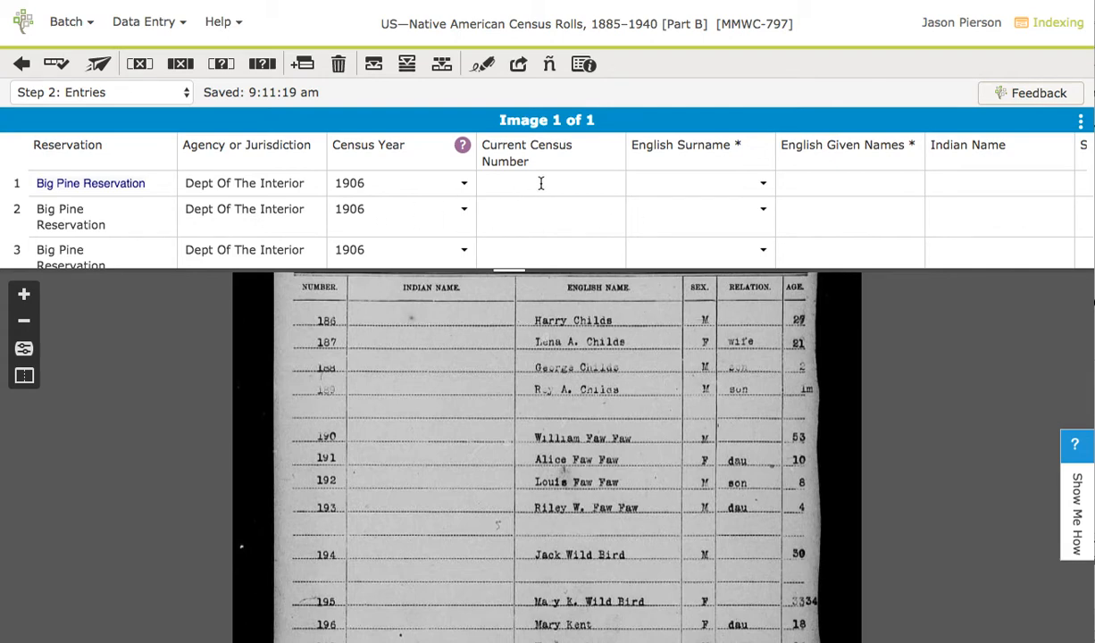
Step: Enter English Surname 'Wild Bird' and Given Names 'John' in rows 1 and 2
{"action": "left_click", "coordinate": [700, 183]}
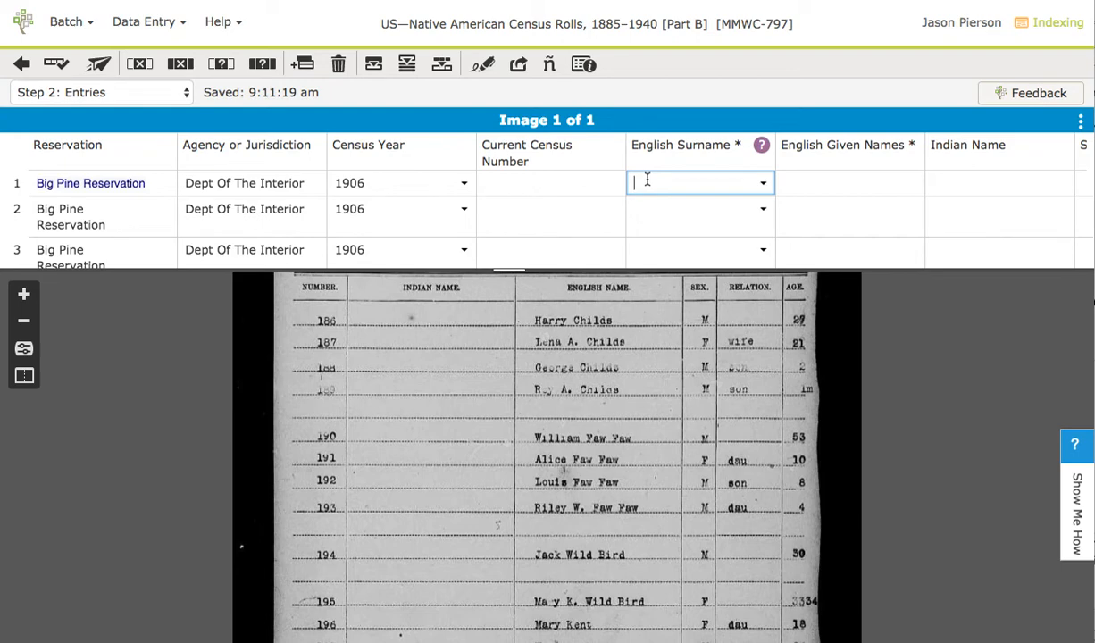
{"action": "type", "text": "Wild"}
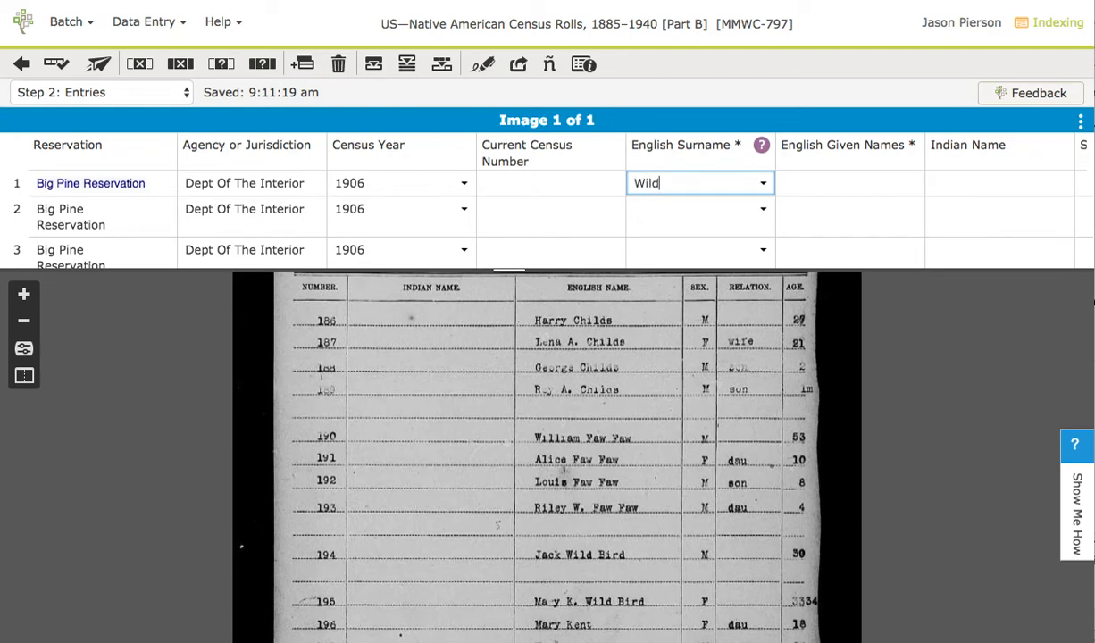
{"action": "type", "text": "Bird"}
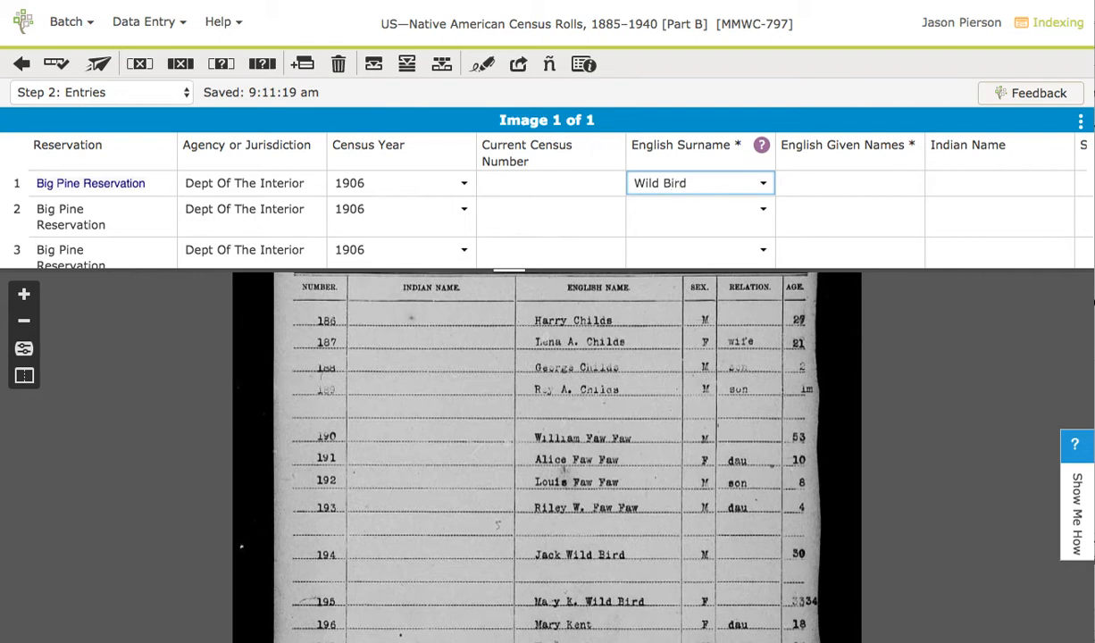
{"action": "left_click", "coordinate": [849, 183]}
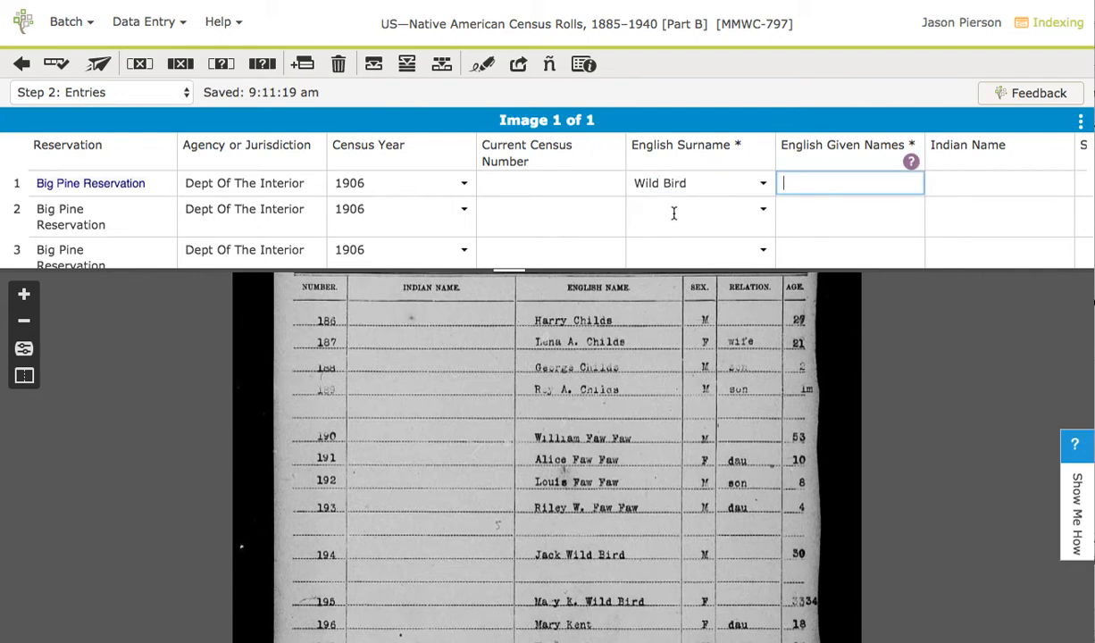
{"action": "left_click", "coordinate": [691, 209]}
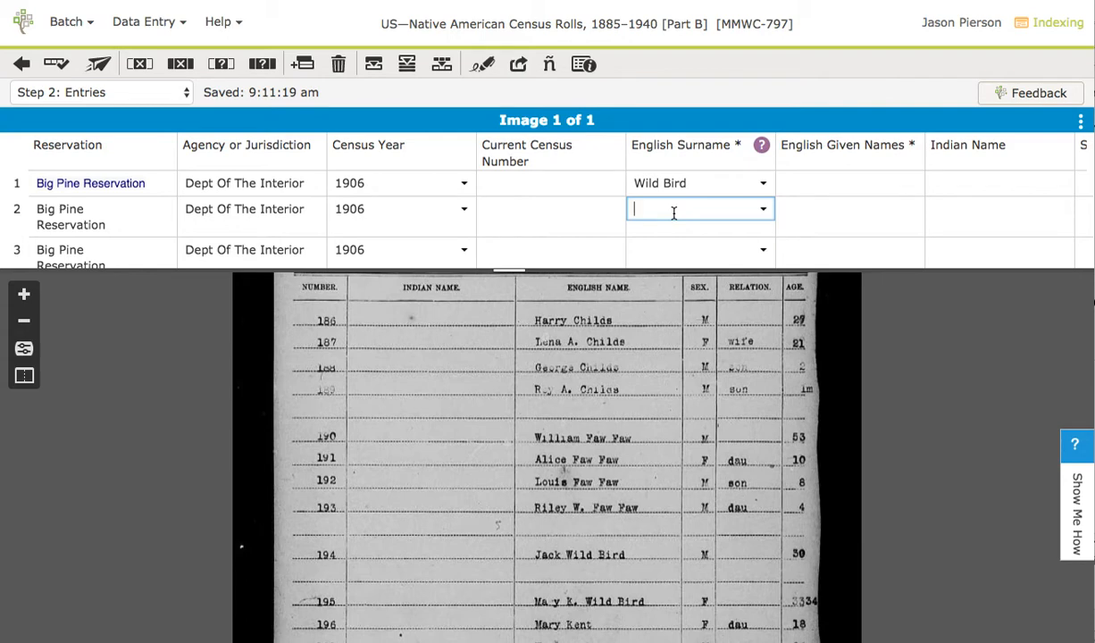
{"action": "mouse_move", "coordinate": [590, 205]}
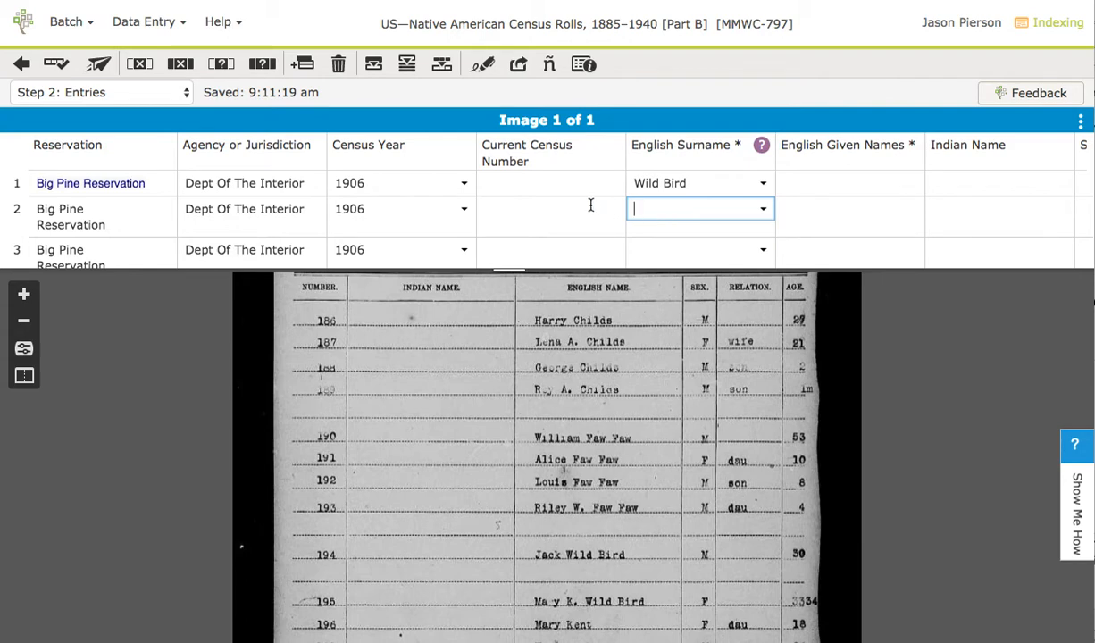
{"action": "left_click", "coordinate": [849, 209]}
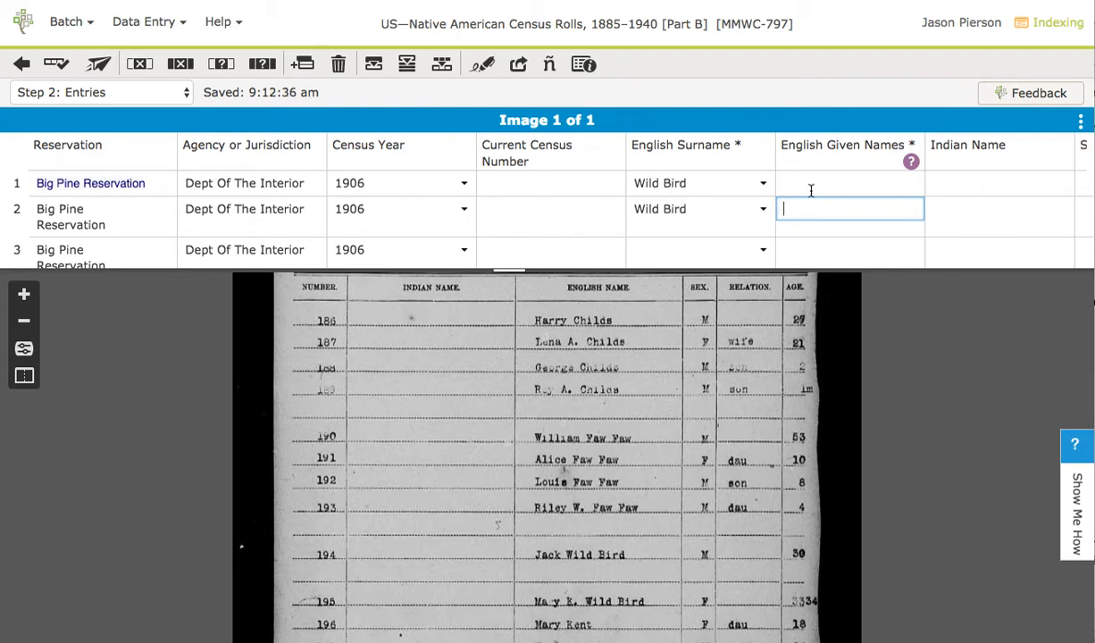
{"action": "left_click", "coordinate": [849, 183]}
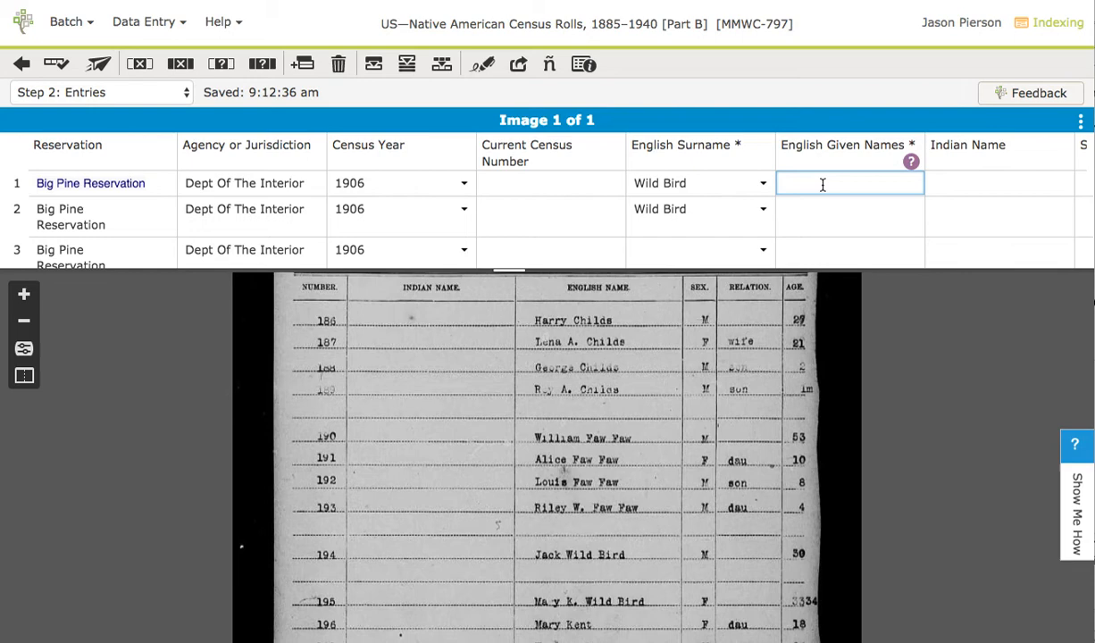
{"action": "type", "text": "Joh"}
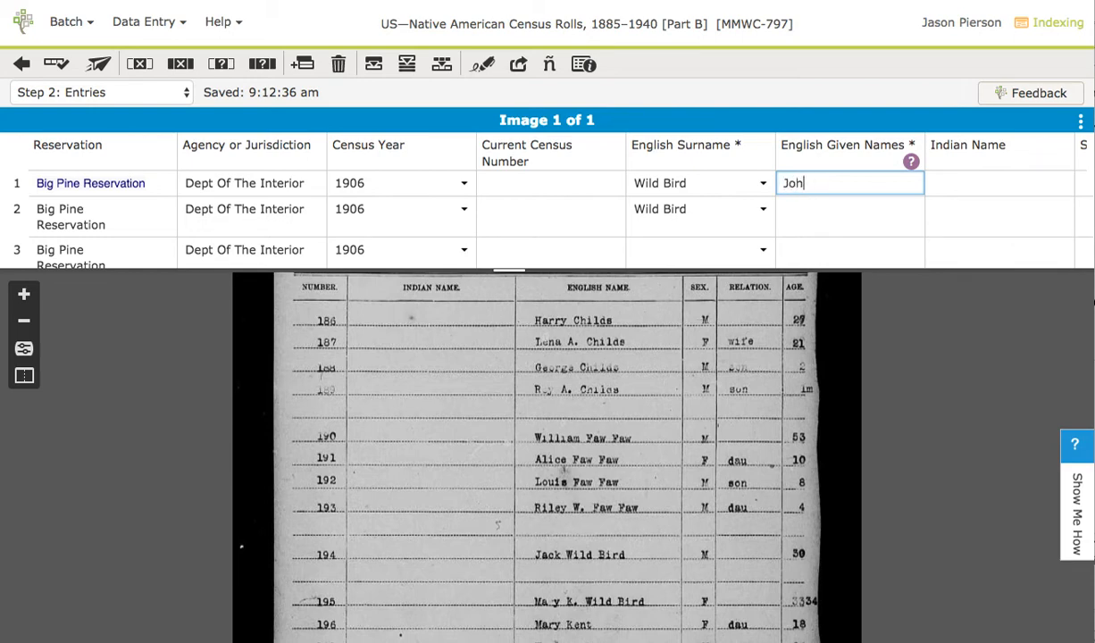
{"action": "left_click", "coordinate": [850, 209]}
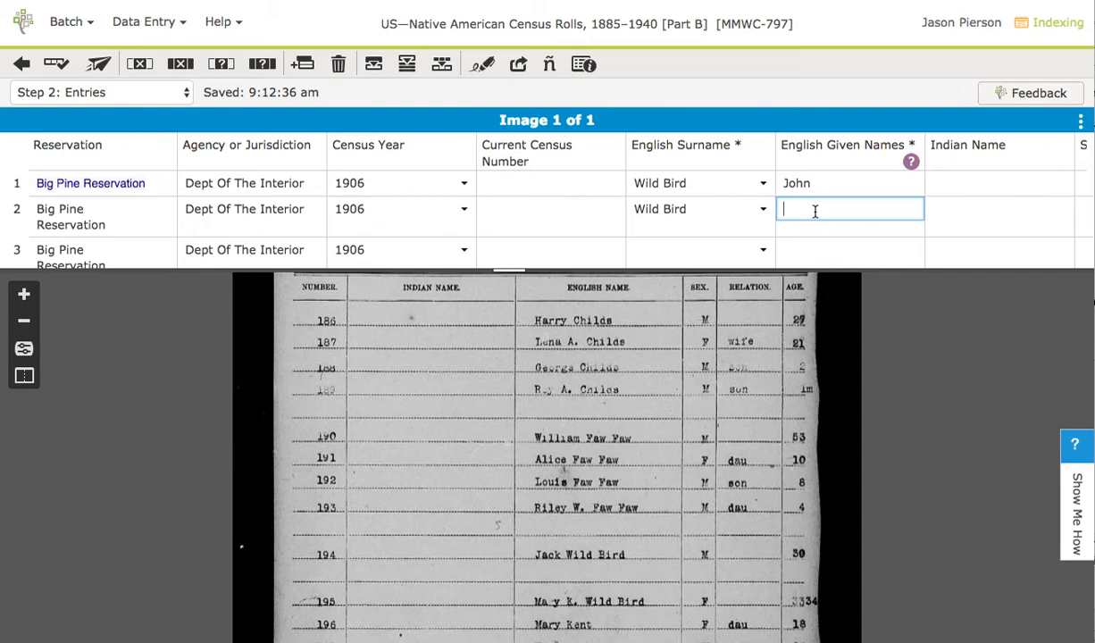
{"action": "type", "text": "John"}
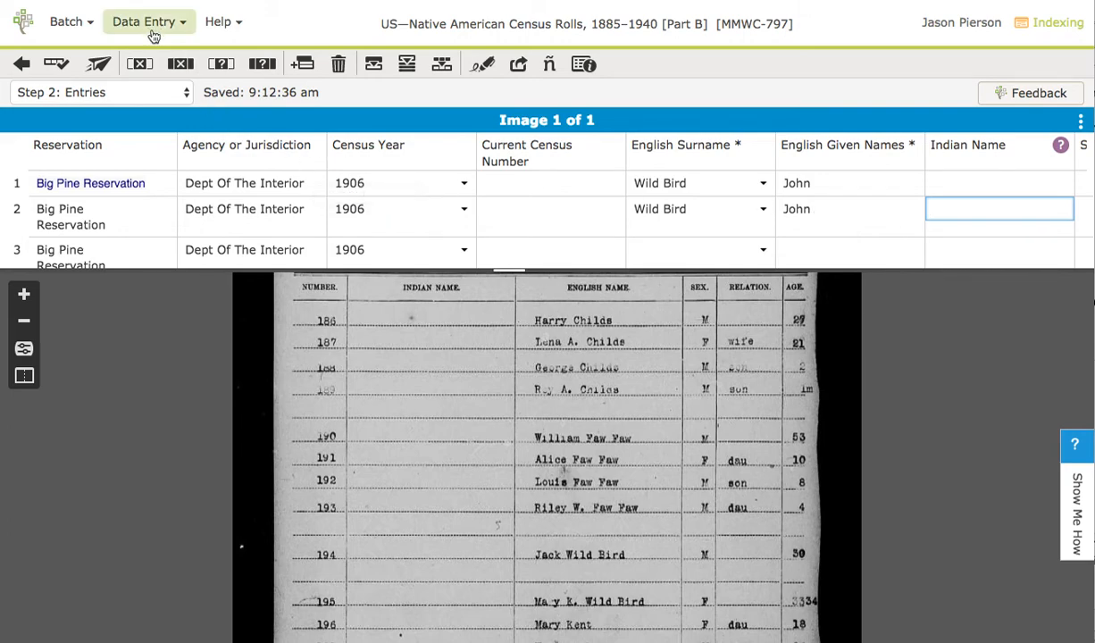
Step: Switch to Column mode and step from Reservation through Agency and Census Year to English Surname
{"action": "left_click", "coordinate": [149, 21]}
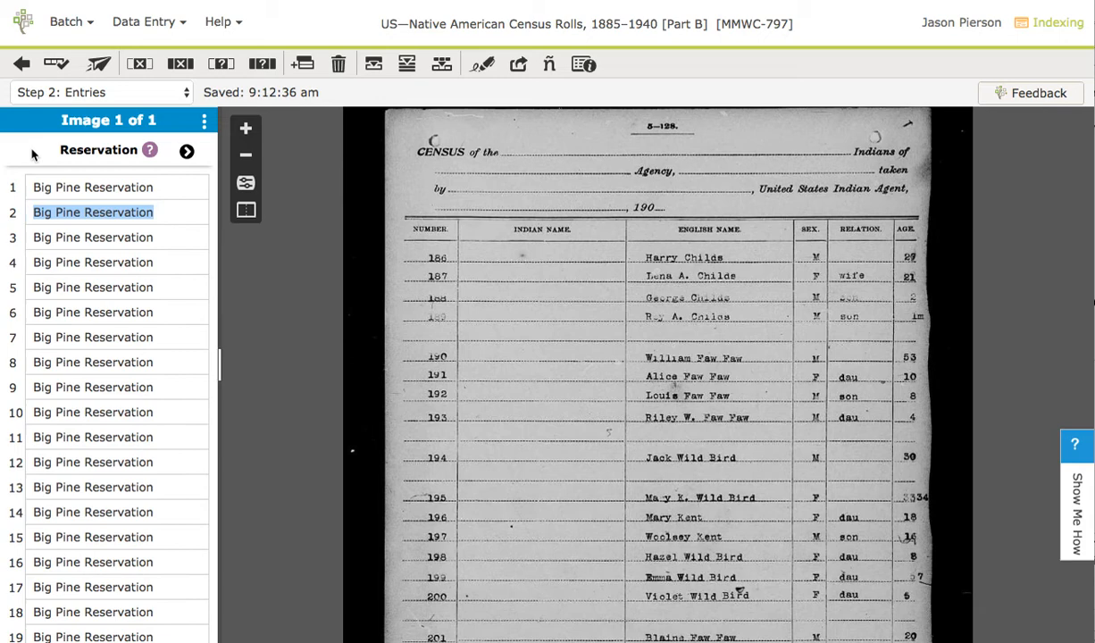
{"action": "mouse_move", "coordinate": [168, 177]}
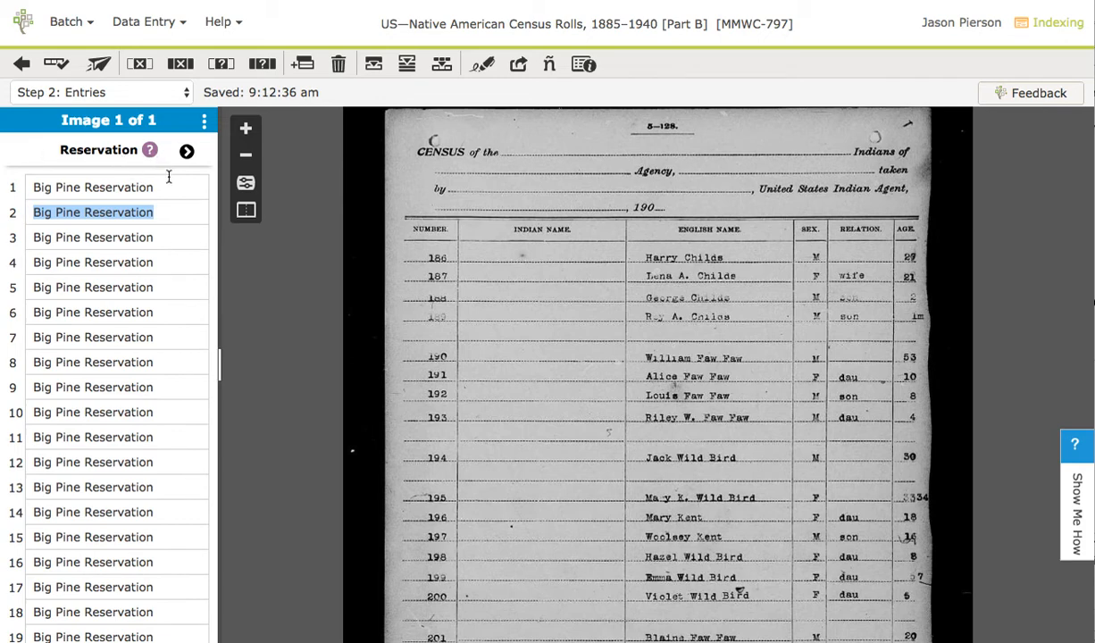
{"action": "mouse_move", "coordinate": [134, 304]}
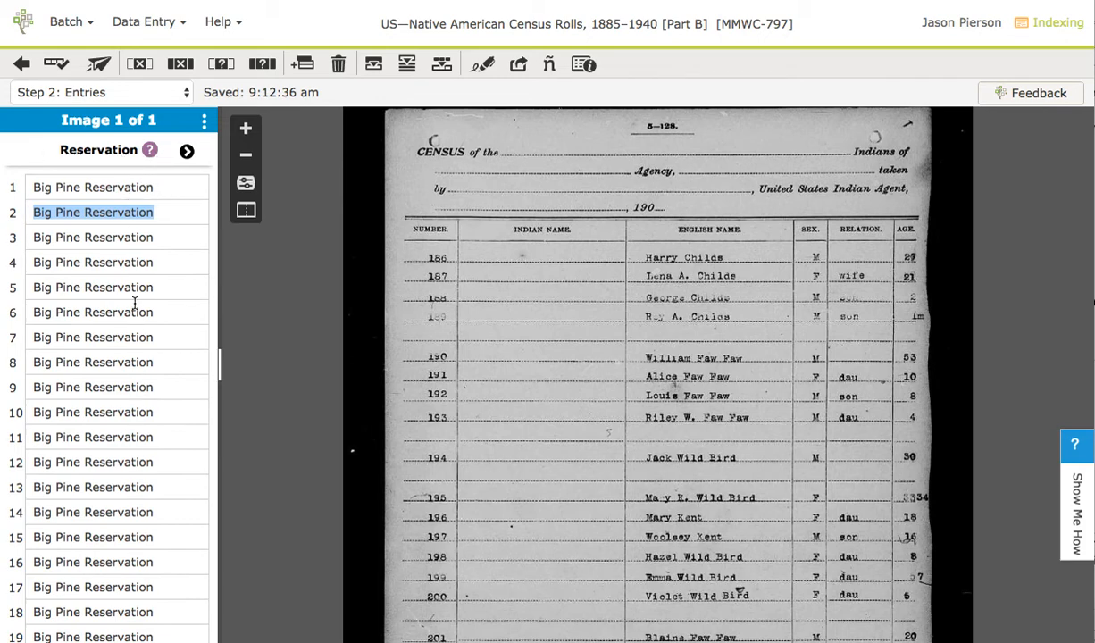
{"action": "mouse_move", "coordinate": [277, 250]}
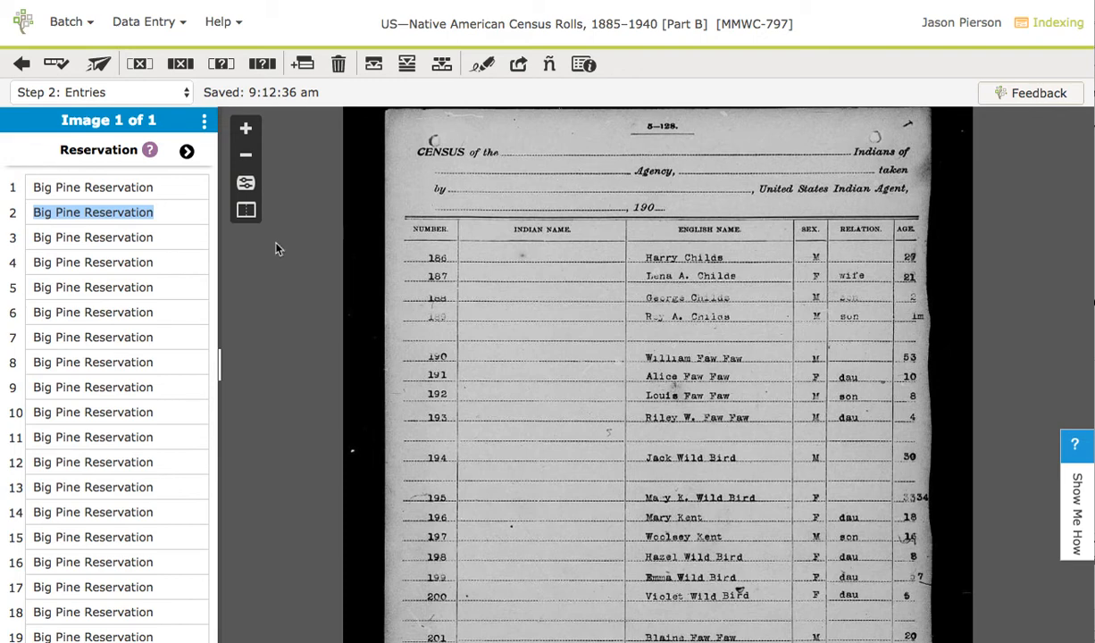
{"action": "left_click", "coordinate": [186, 151]}
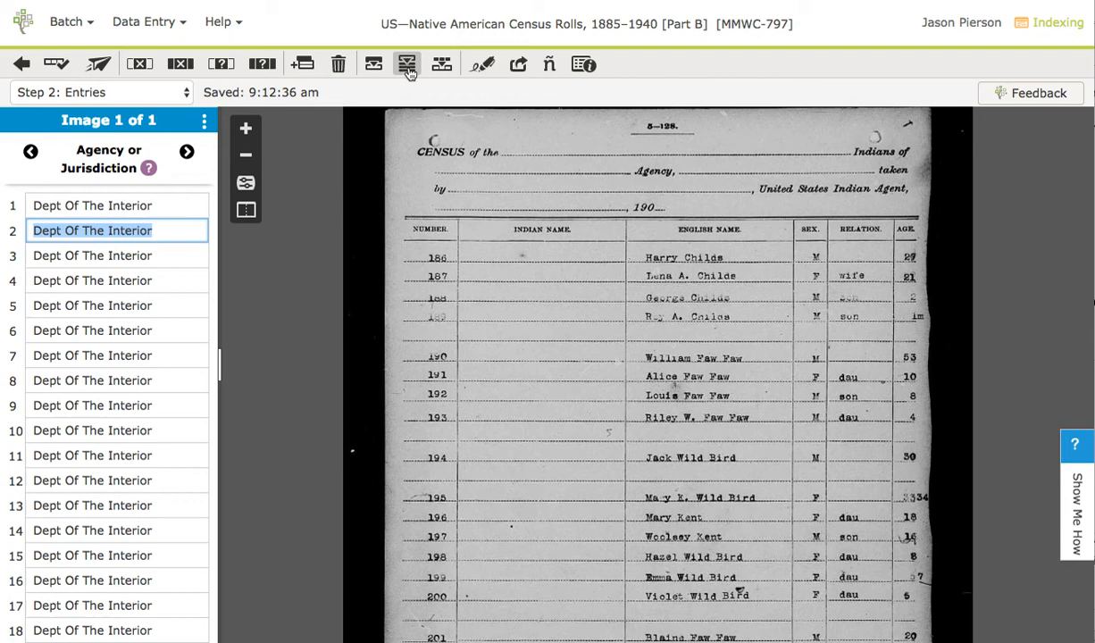
{"action": "left_click", "coordinate": [187, 151]}
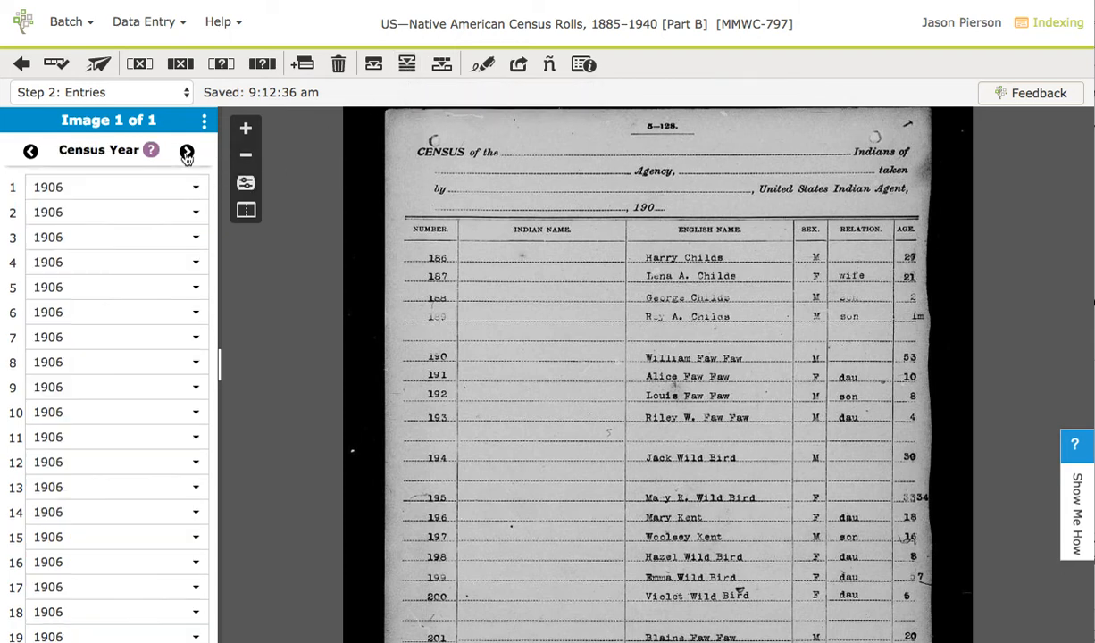
{"action": "left_click", "coordinate": [103, 211]}
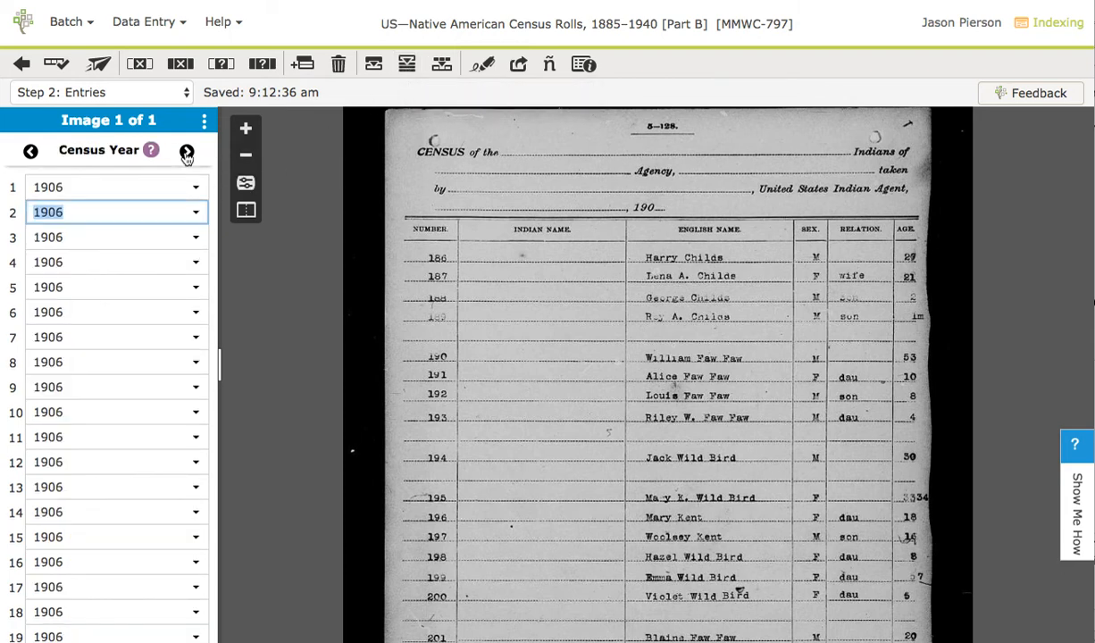
{"action": "left_click", "coordinate": [187, 151]}
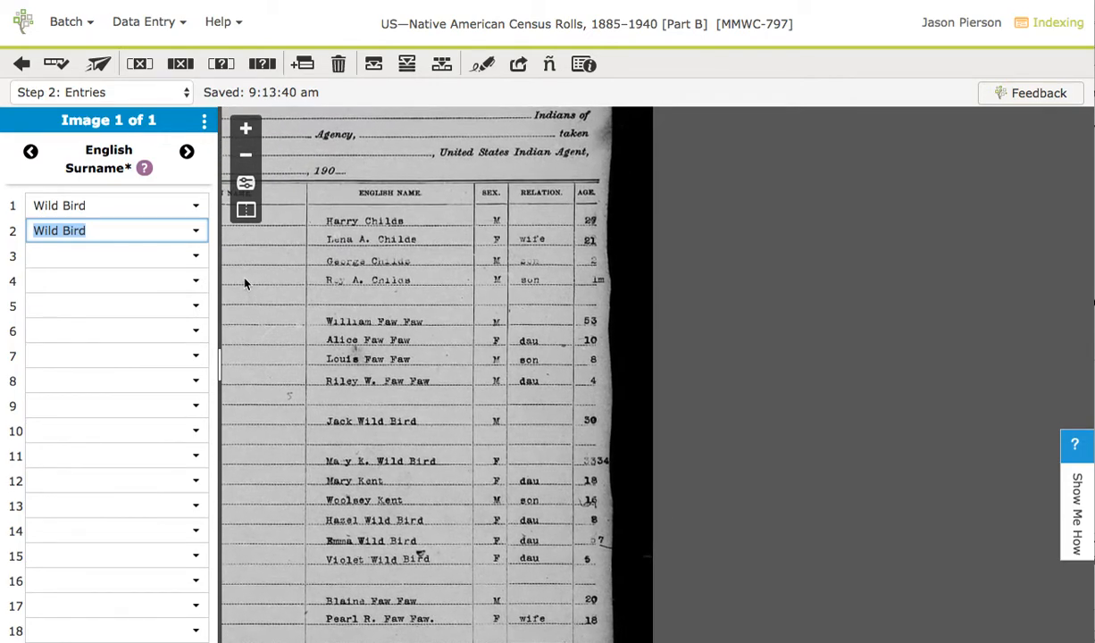
{"action": "mouse_move", "coordinate": [356, 249]}
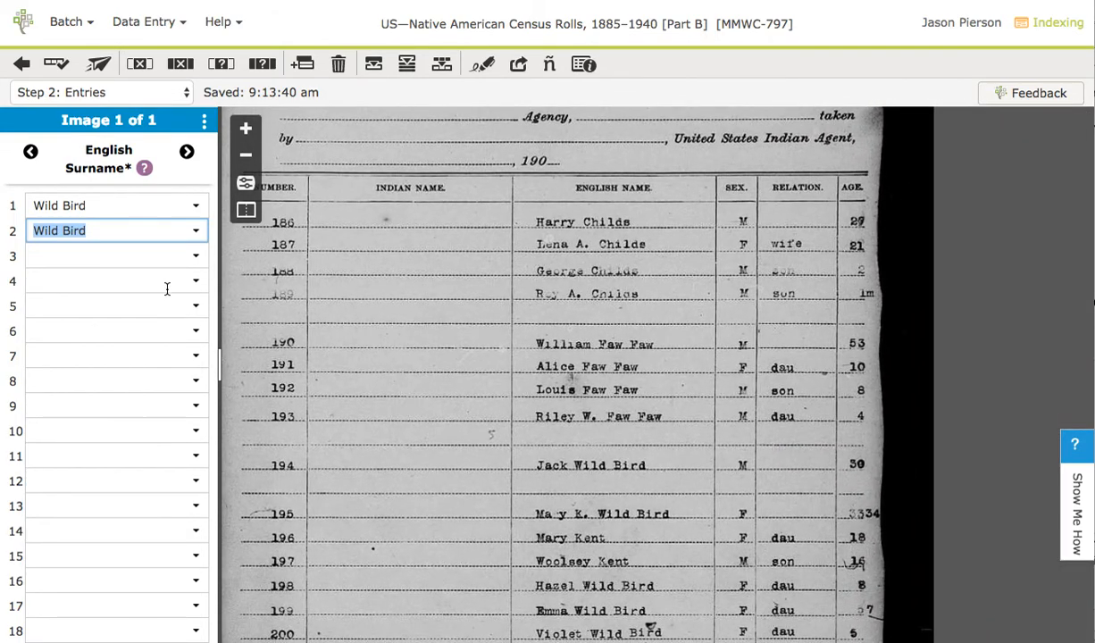
Step: Type surnames Smith, Jones, Jackson for rows 3–5, then step past Indian Name to Sex
{"action": "left_click", "coordinate": [107, 255]}
{"action": "type", "text": "Smith"}
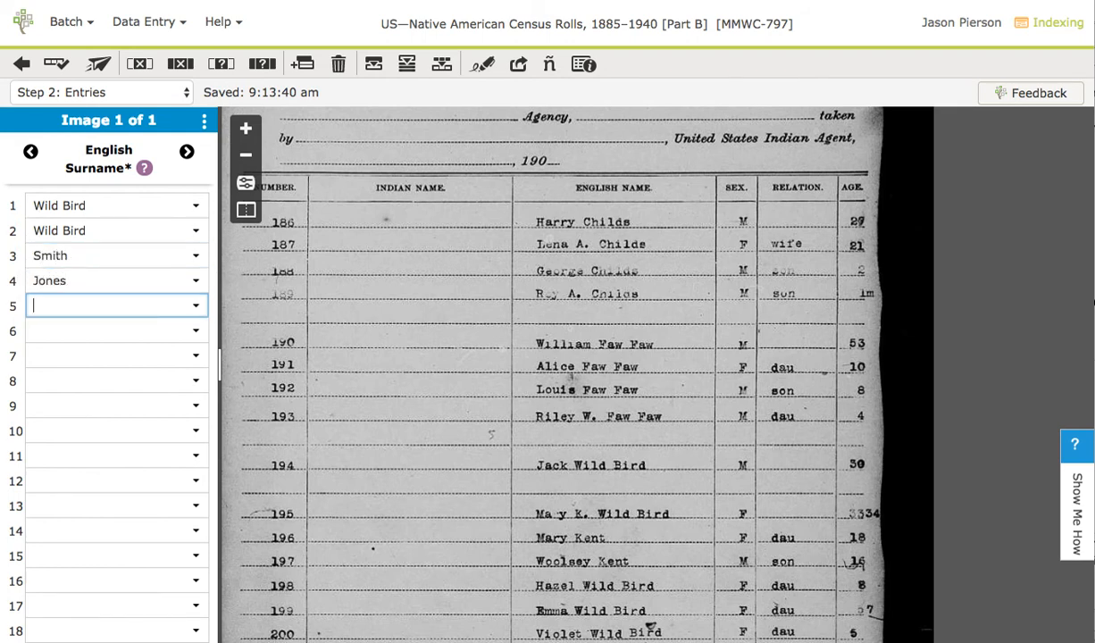
{"action": "type", "text": "Jackson"}
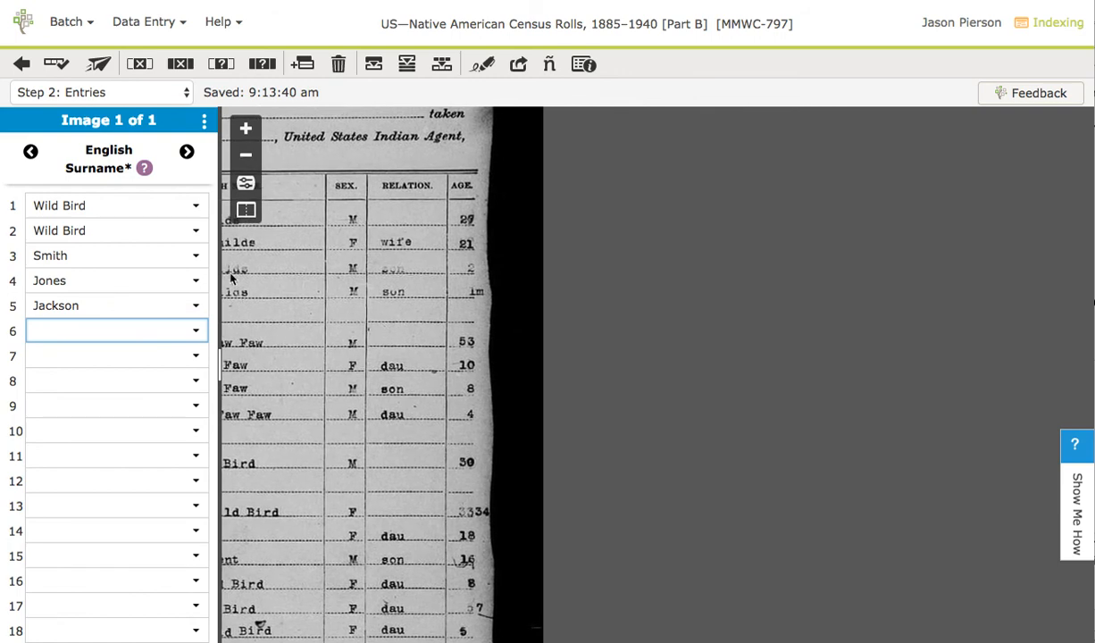
{"action": "left_click", "coordinate": [186, 151]}
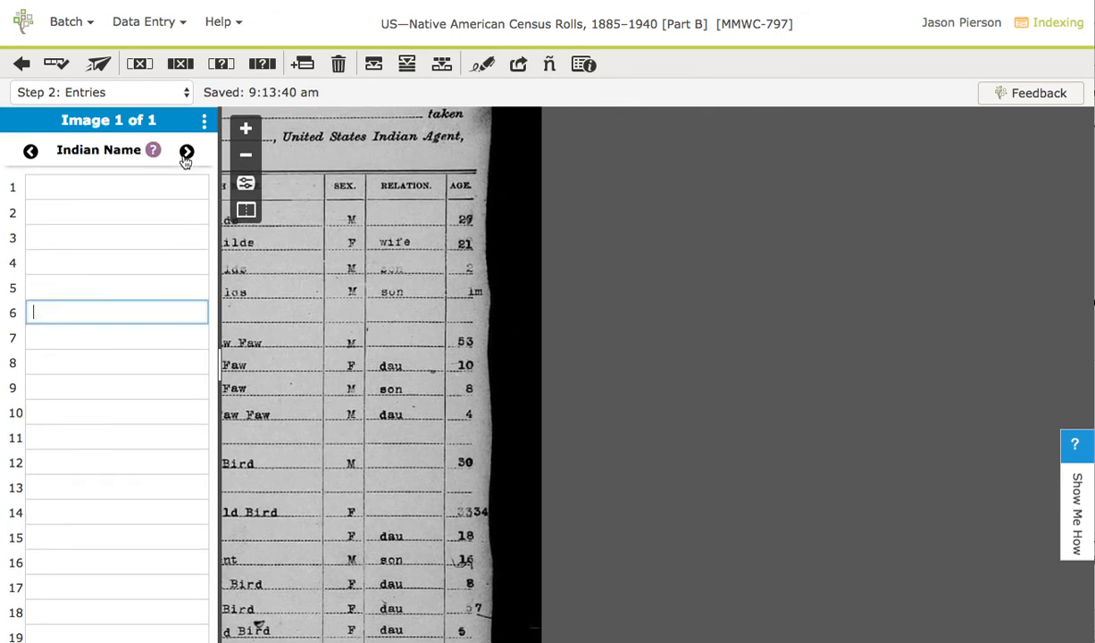
{"action": "left_click", "coordinate": [187, 150]}
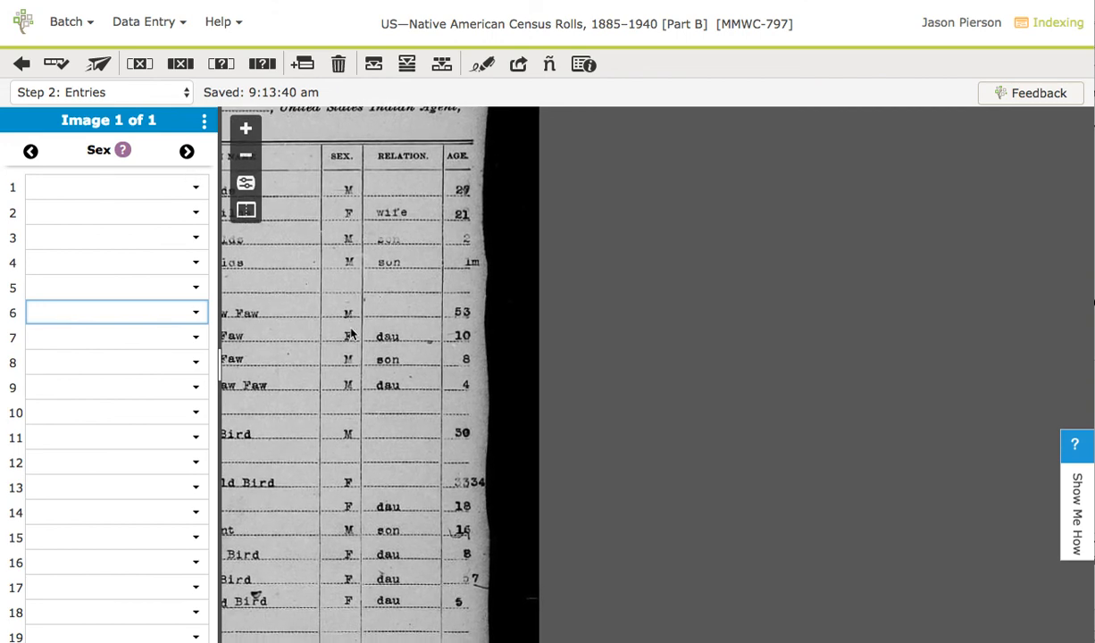
{"action": "mouse_move", "coordinate": [188, 196]}
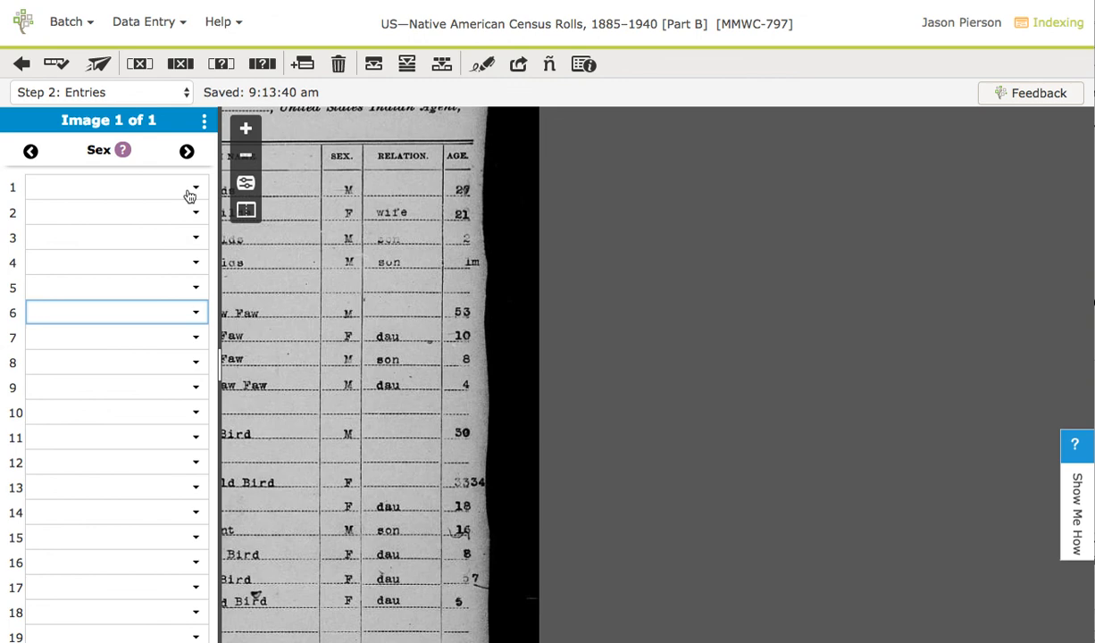
{"action": "mouse_move", "coordinate": [656, 239]}
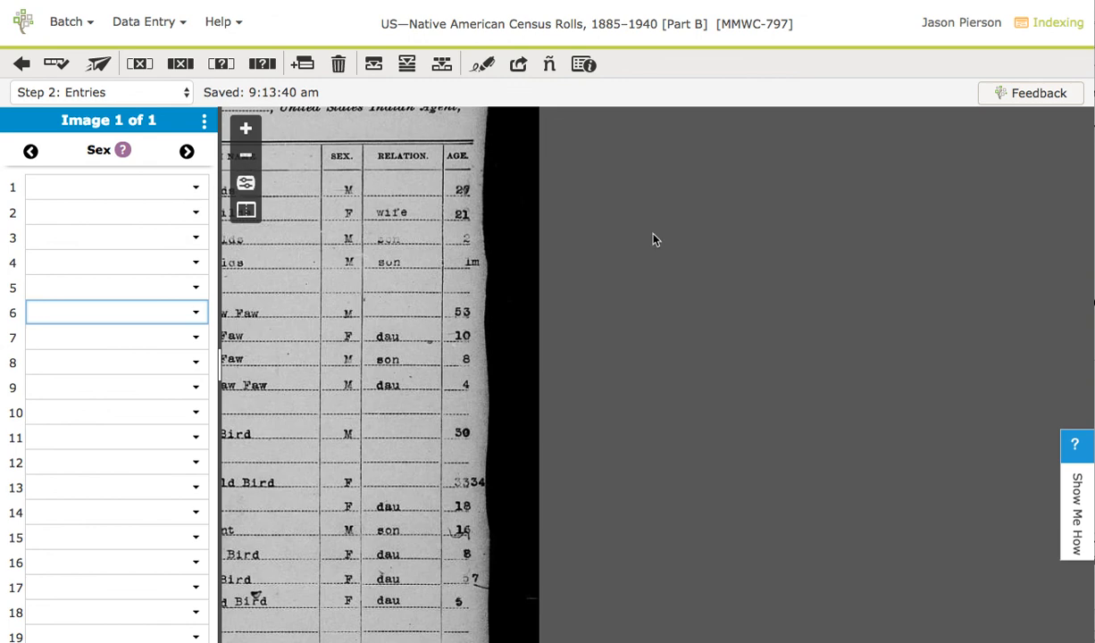